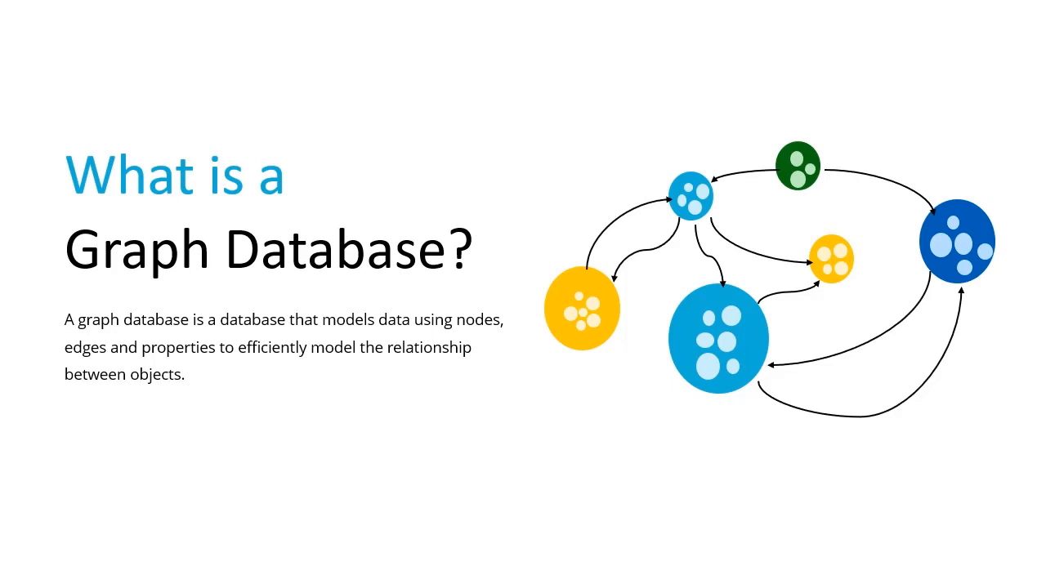
Advance through the graph database basics, uses and CosmosDB–TinkerPop–Gremlin slides to the demo agenda.
key(Right)
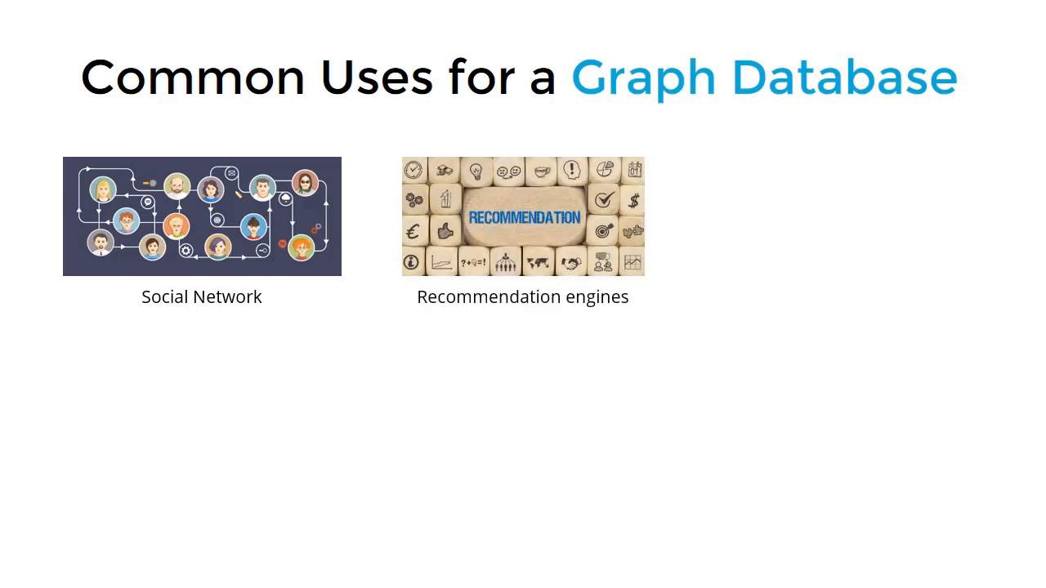
key(right)
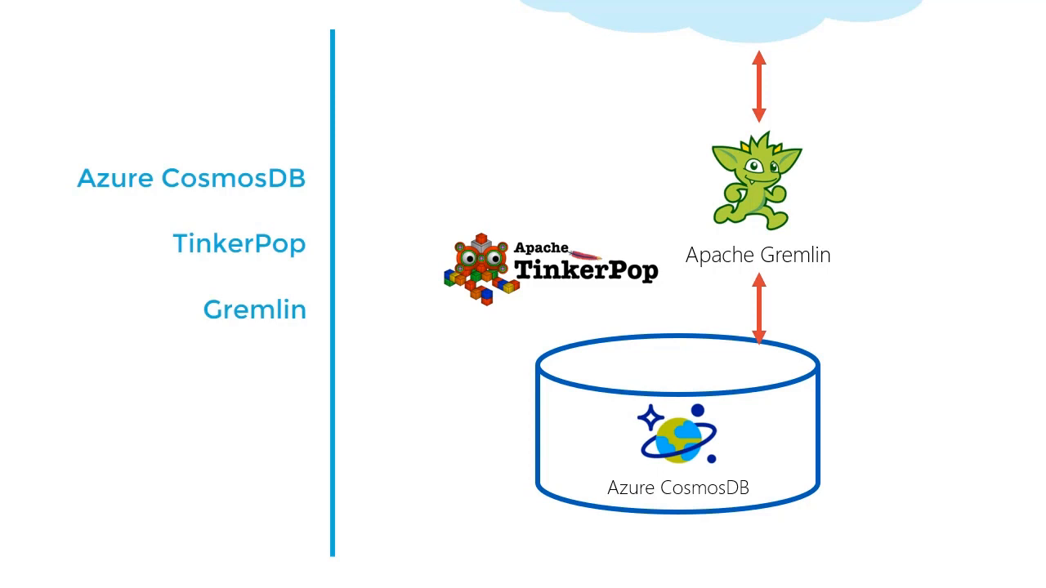
key(Right)
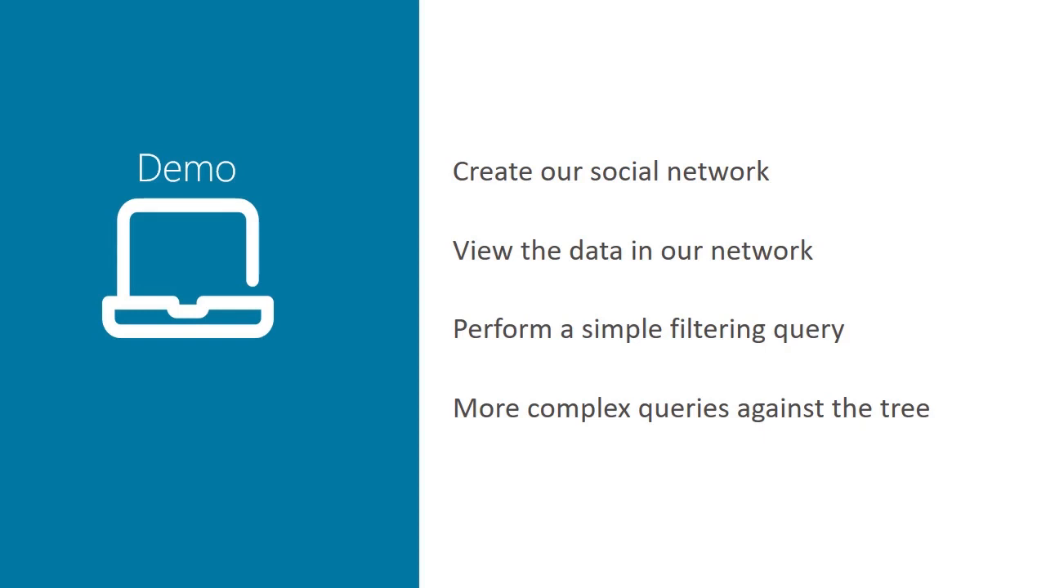
End the slideshow and bring up the Gremlin console prompt.
key(right)
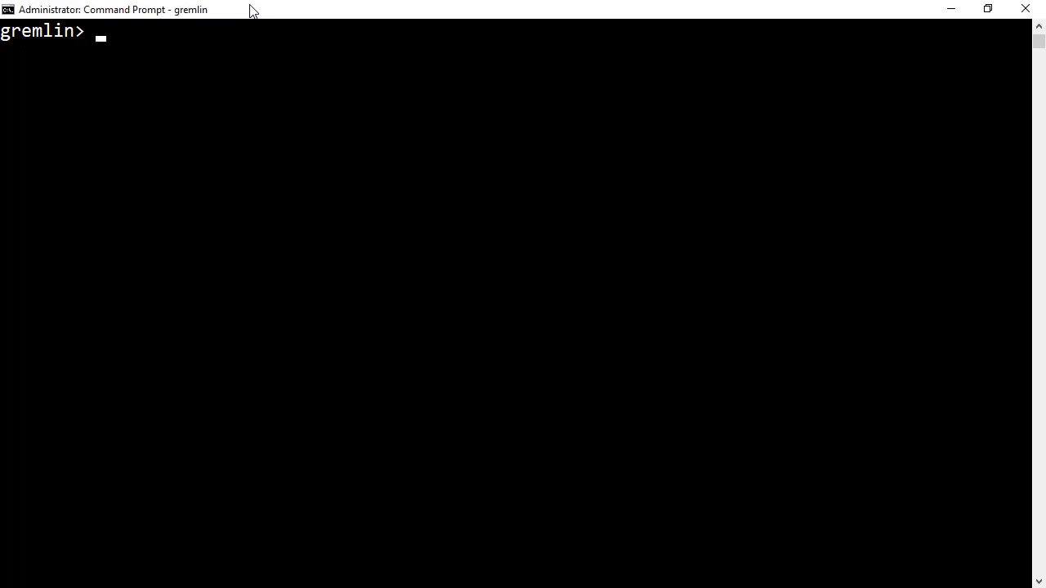
Run g.addV('student') with id 'donald', firstName 'Donald', lastName 'Forks', age 26.
text(:> g)
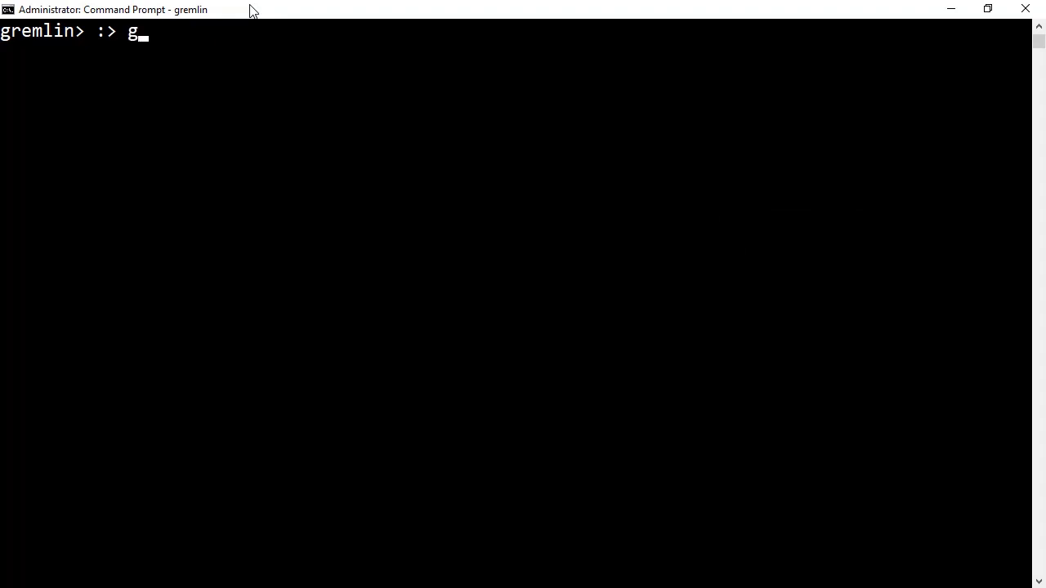
text(.addV()
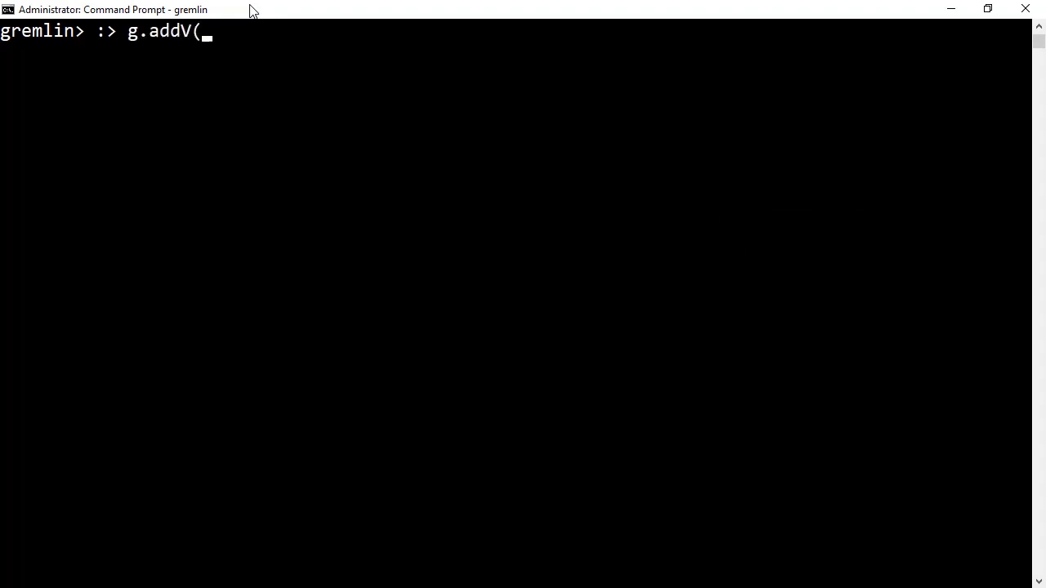
text('stude)
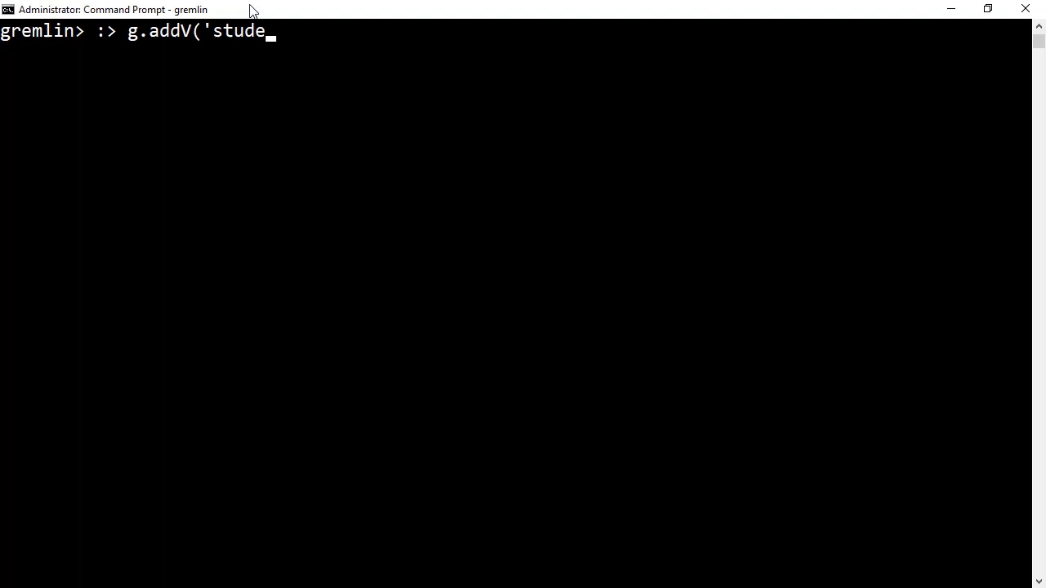
text(nt'))
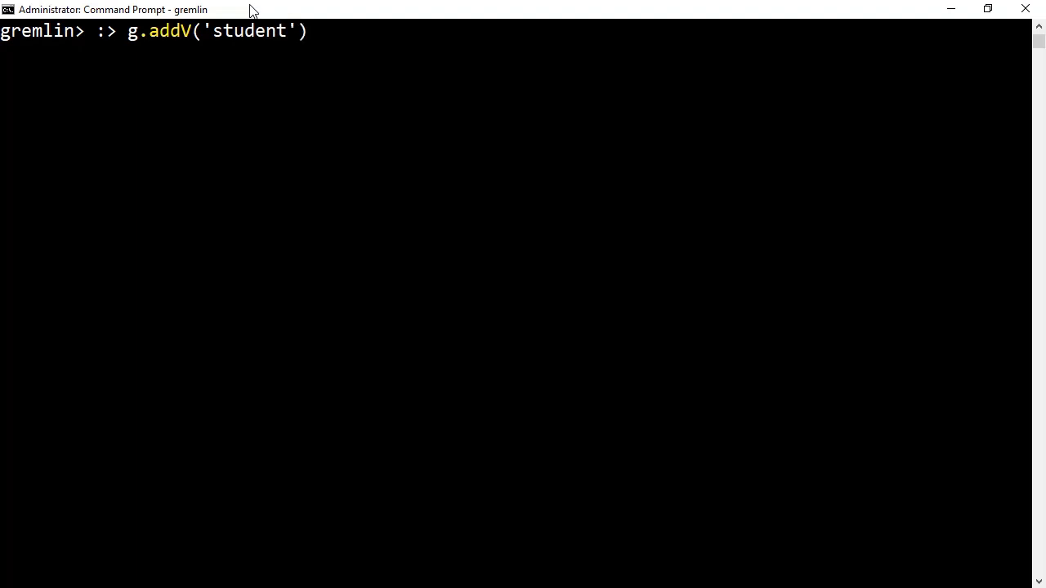
text(.proper)
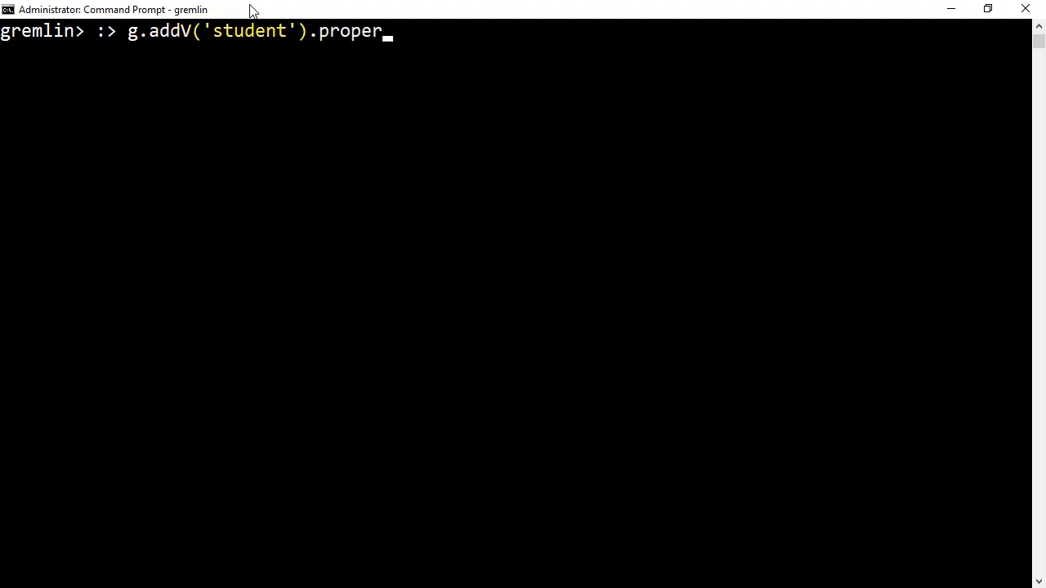
text(ty(')
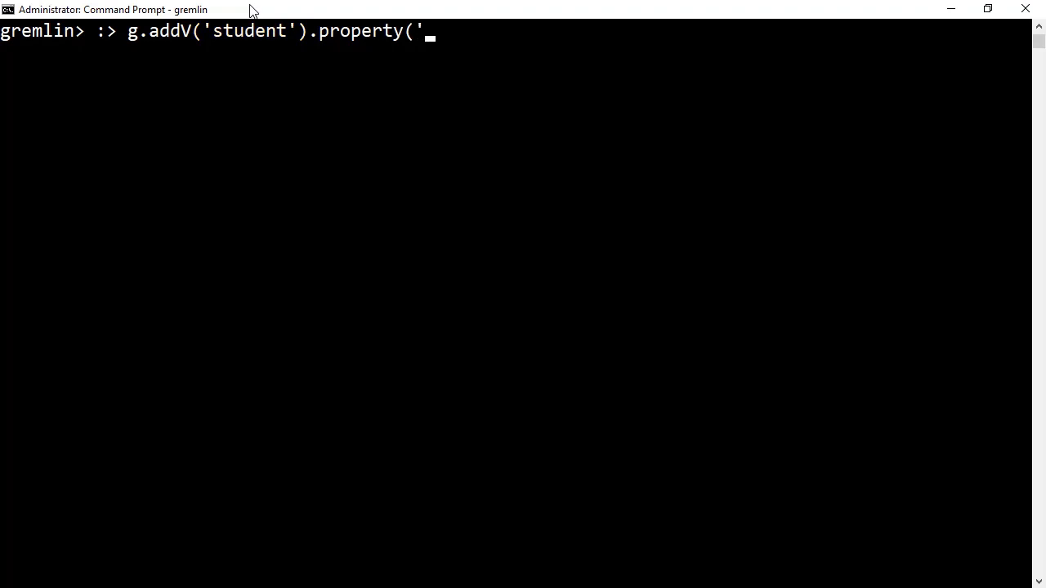
text(id','do)
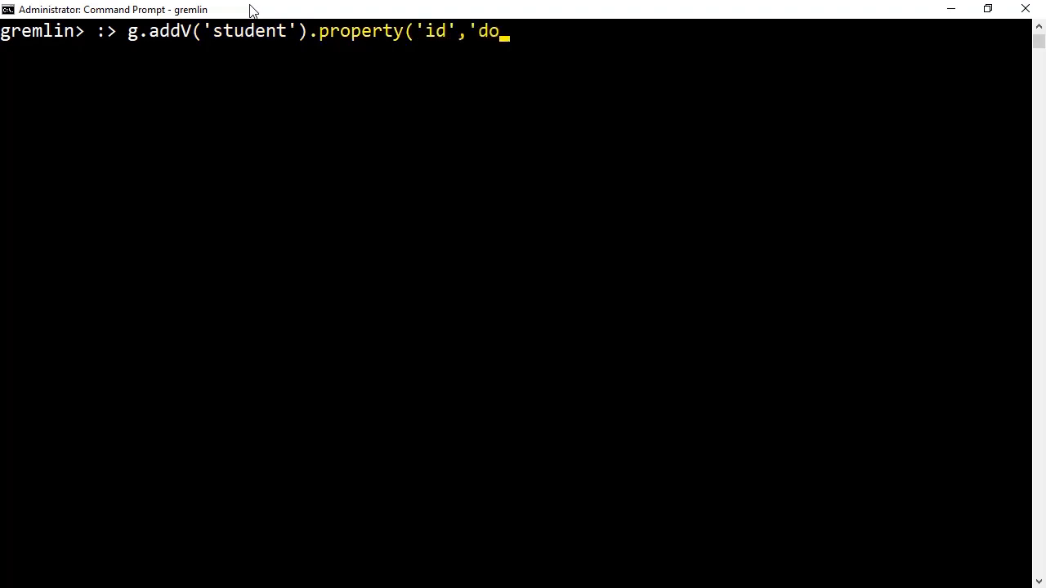
text(nald').property('firstName','Donald'))
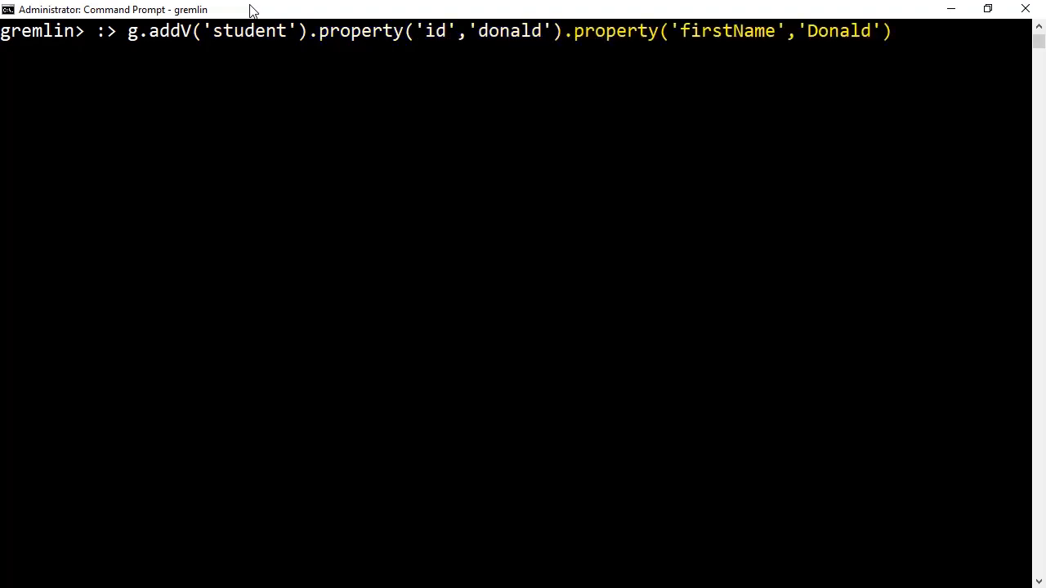
text(.prop)
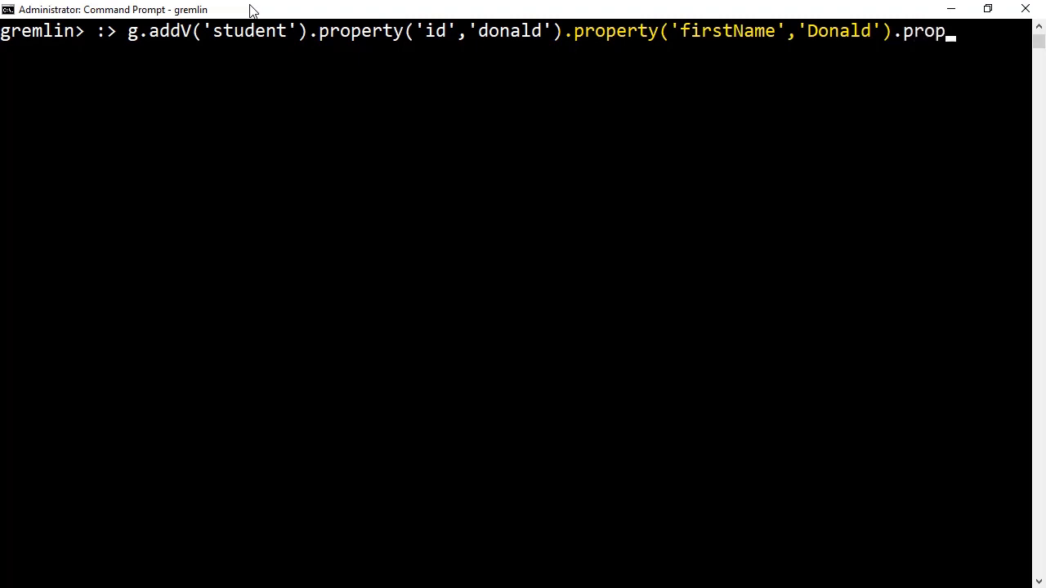
text(erty('lastName','Forks'))
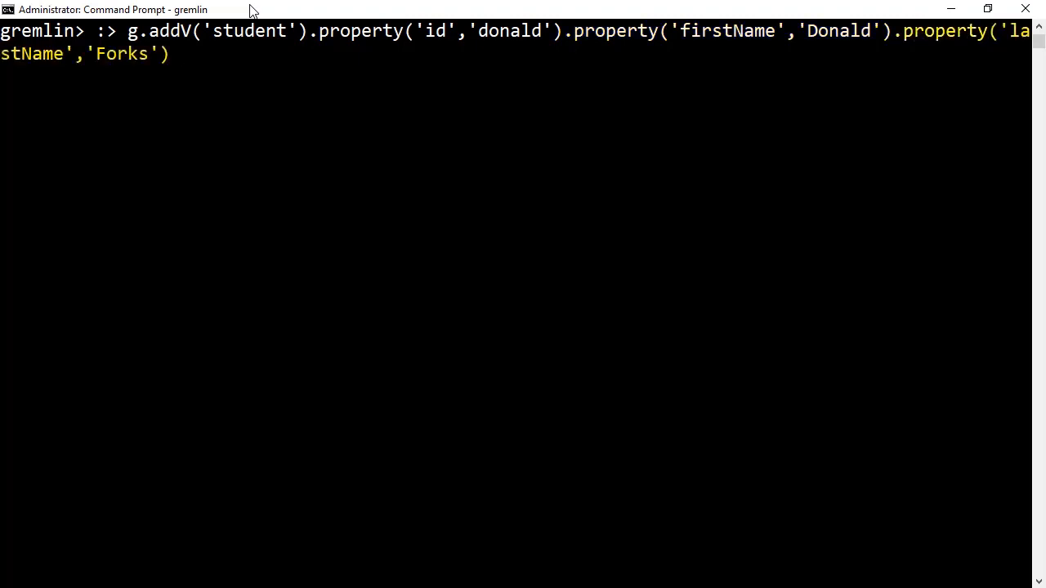
text(.property('age',26)
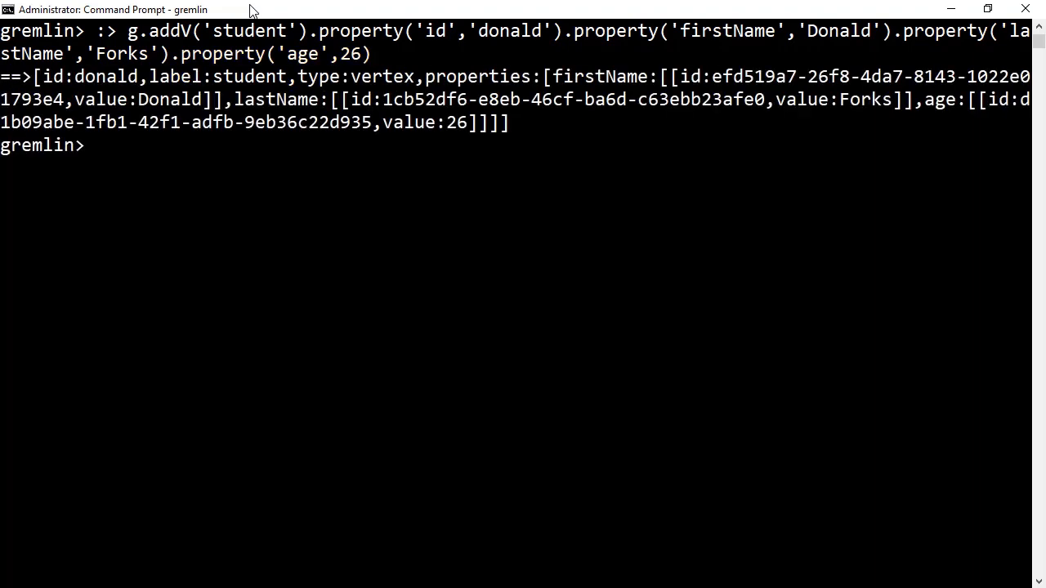
text(:>)
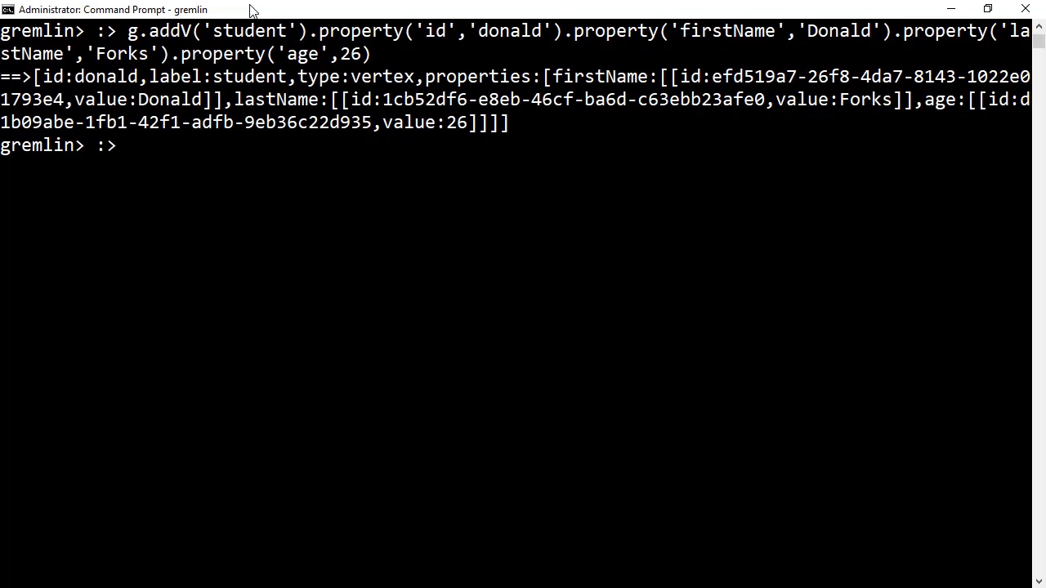
text(g.BV)
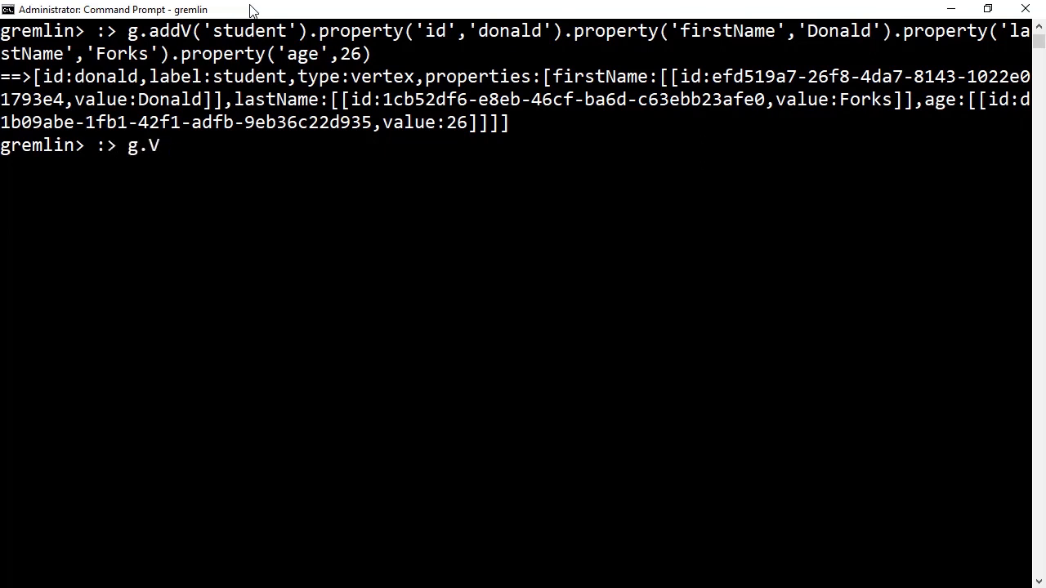
text(().values.)
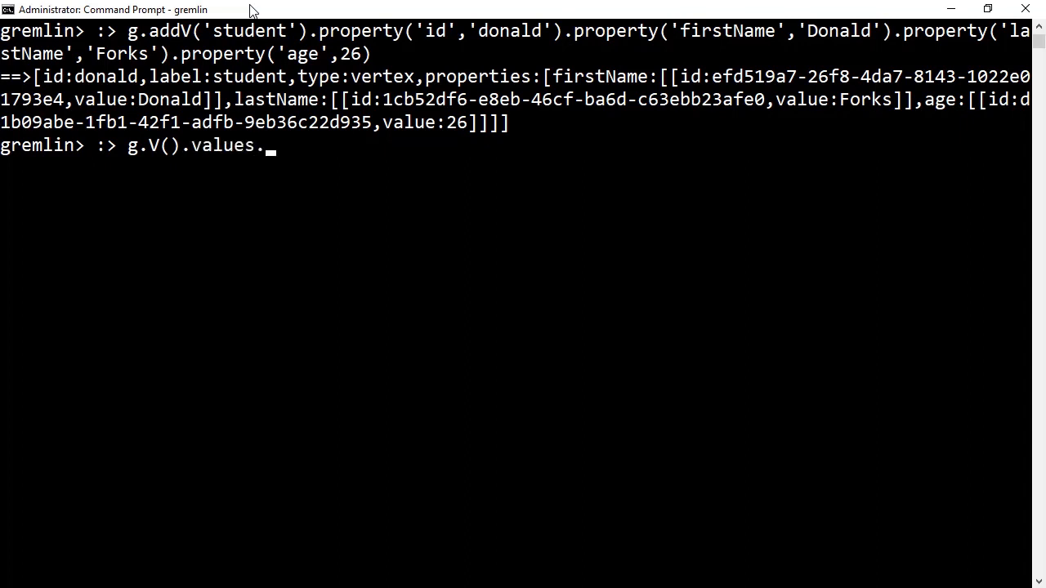
text(('fi)
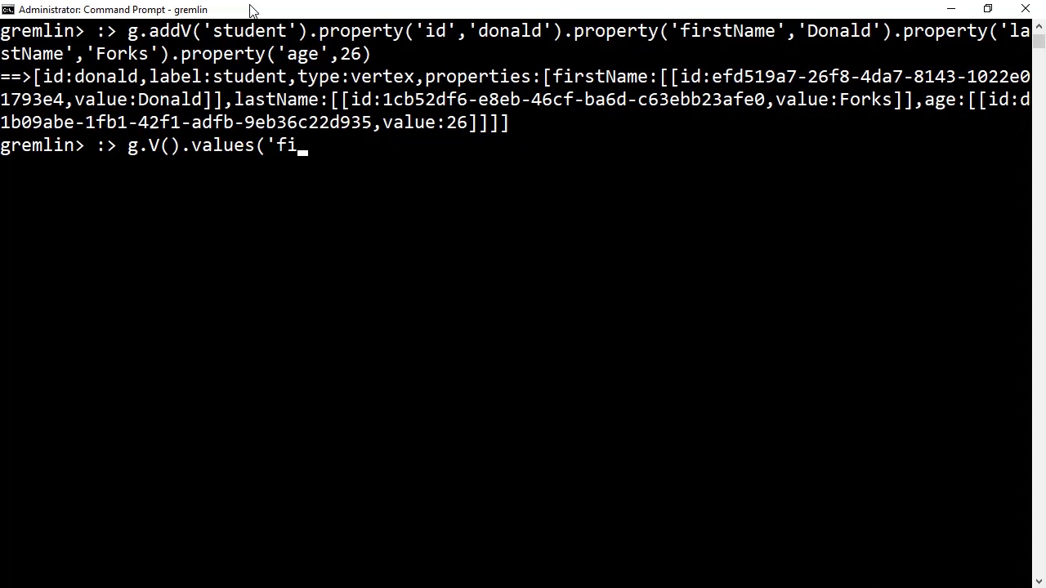
text(rstName)
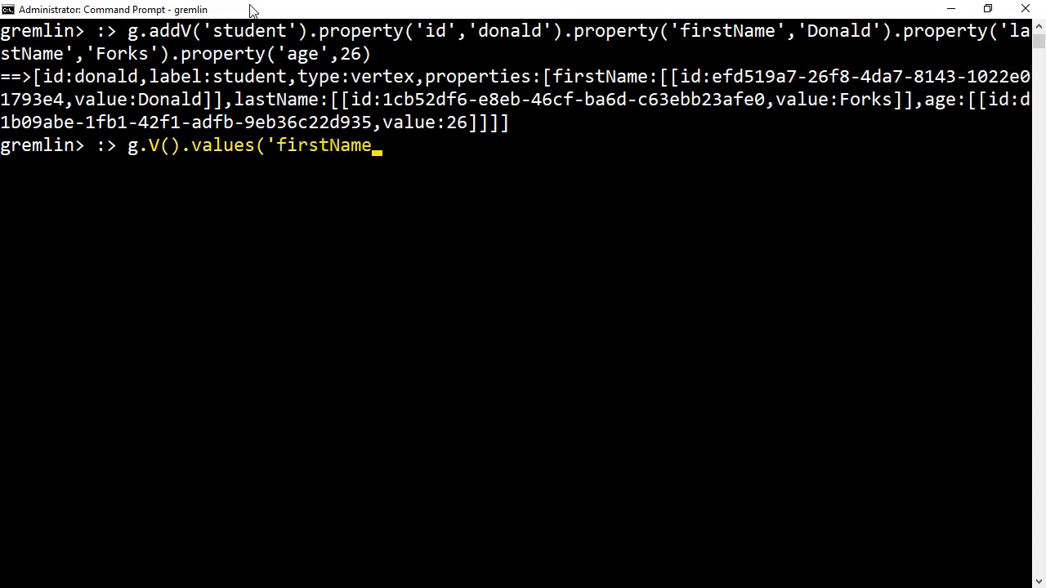
text('))
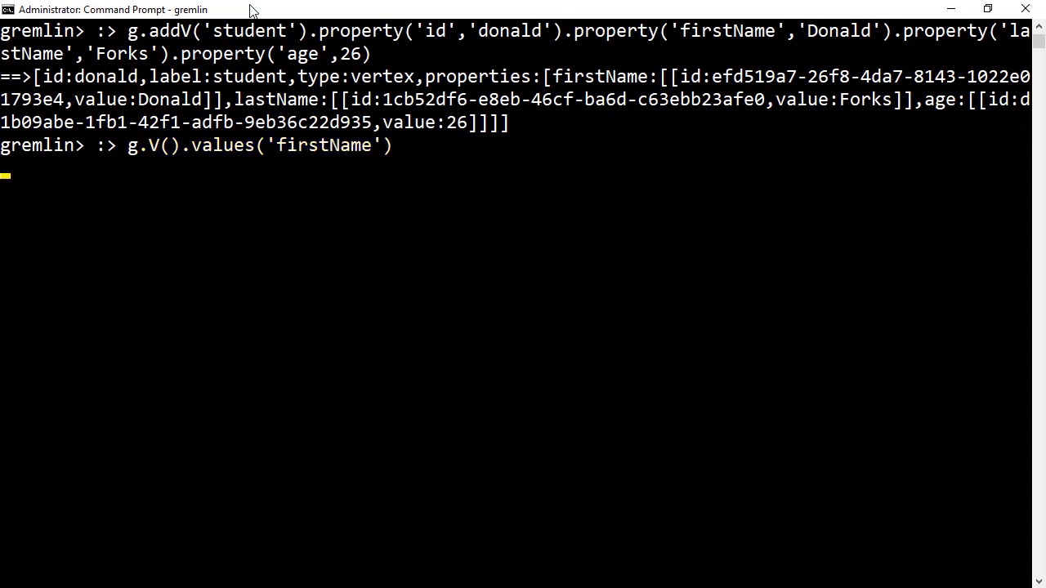
text(g.V().values)
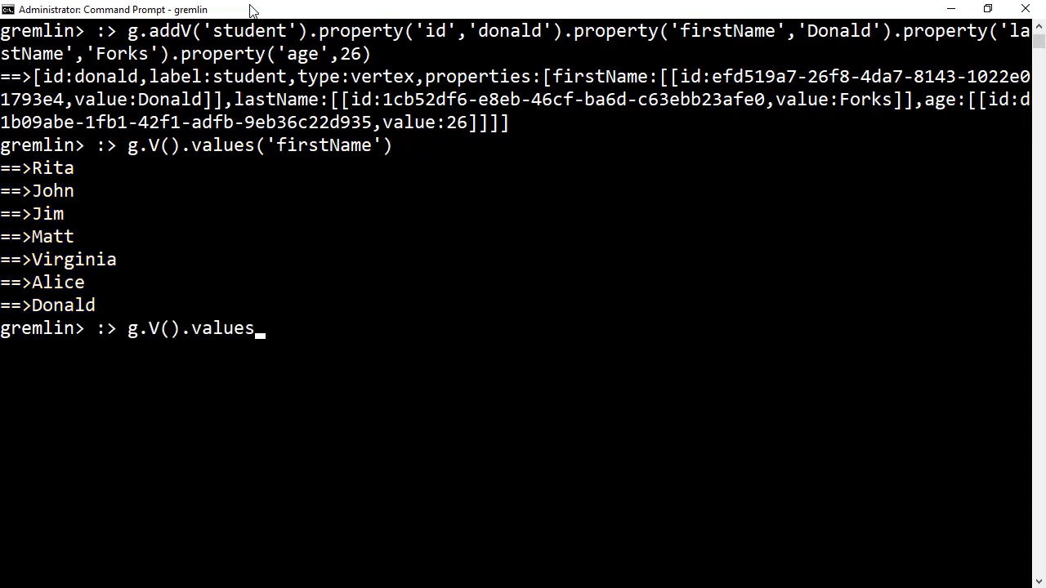
text(('name')
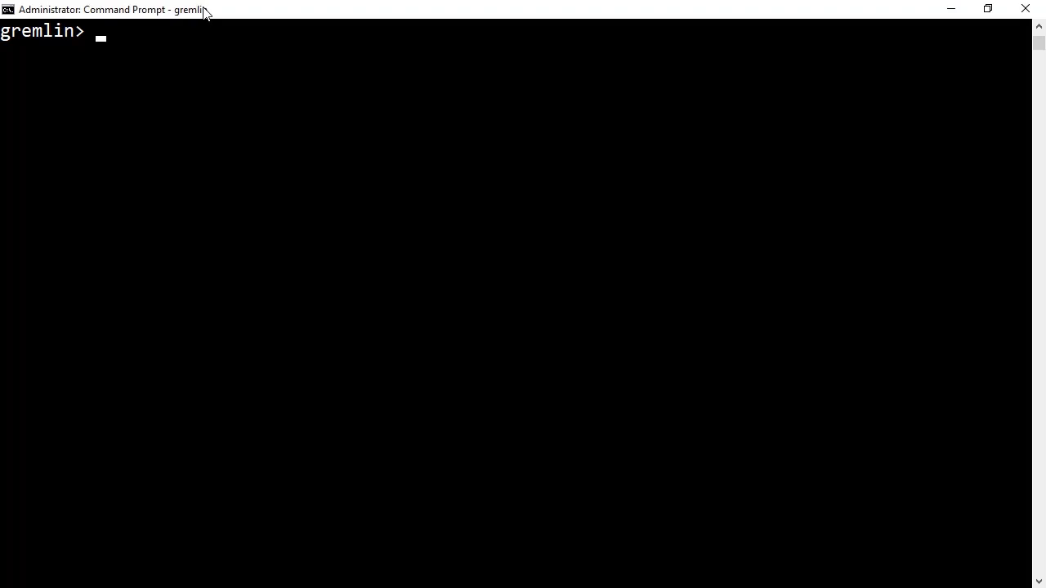
Run g.V('donald').addE('knows').to(g.V('rita')) to link donald to rita.
text(:> g)
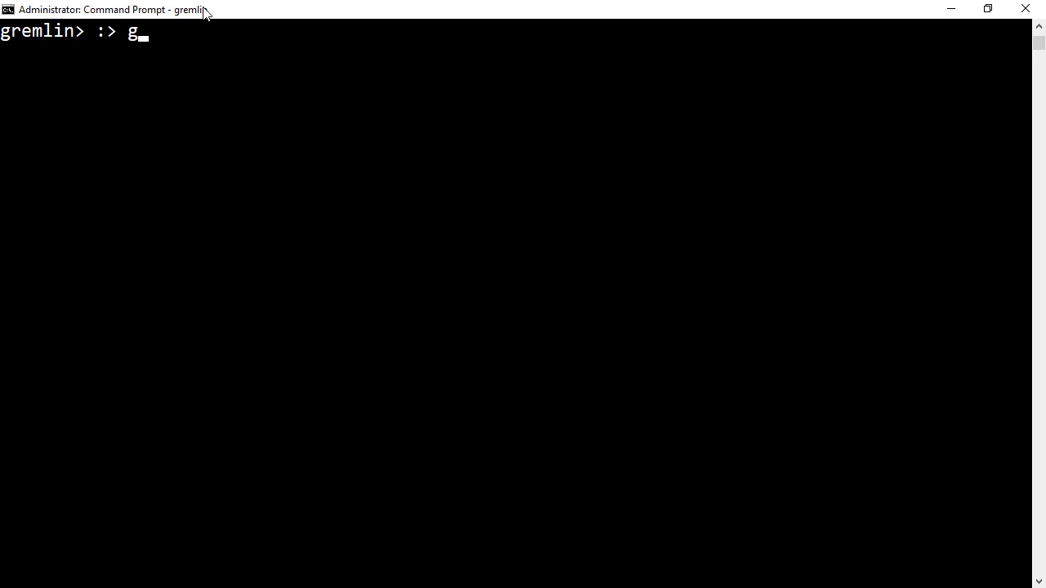
text(.V('donald)
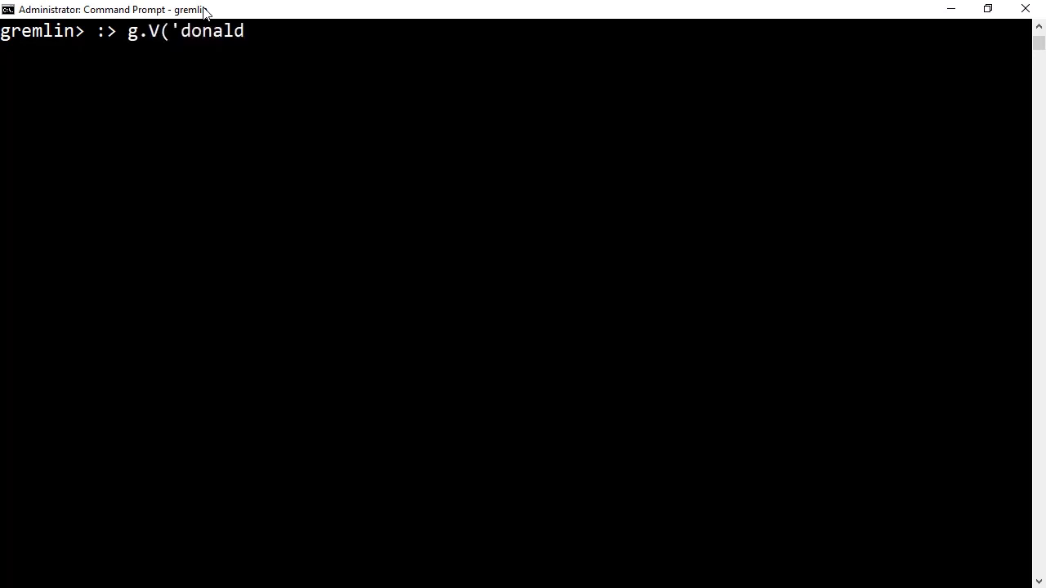
text(').addE()
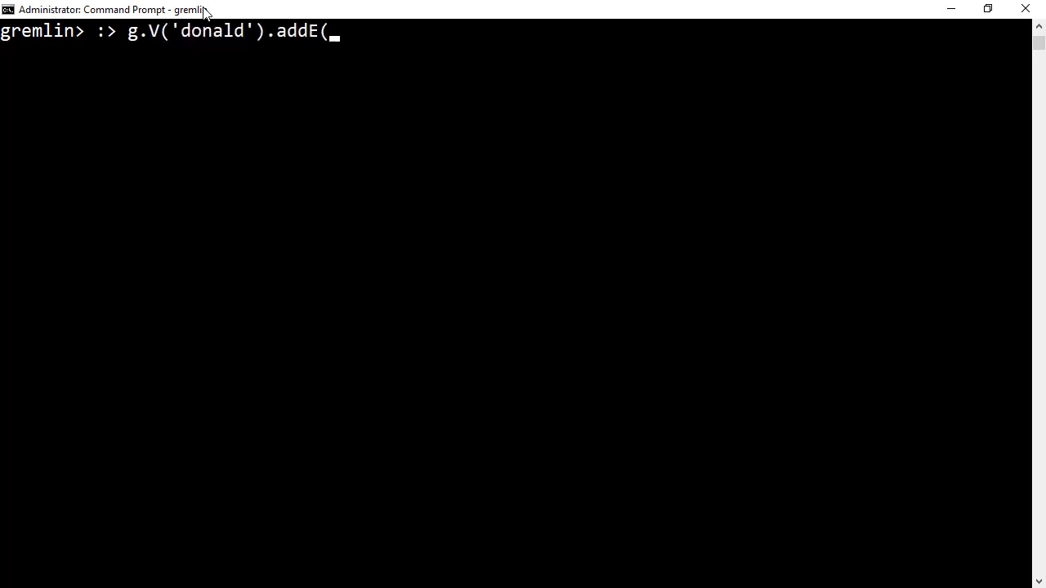
text('knows')
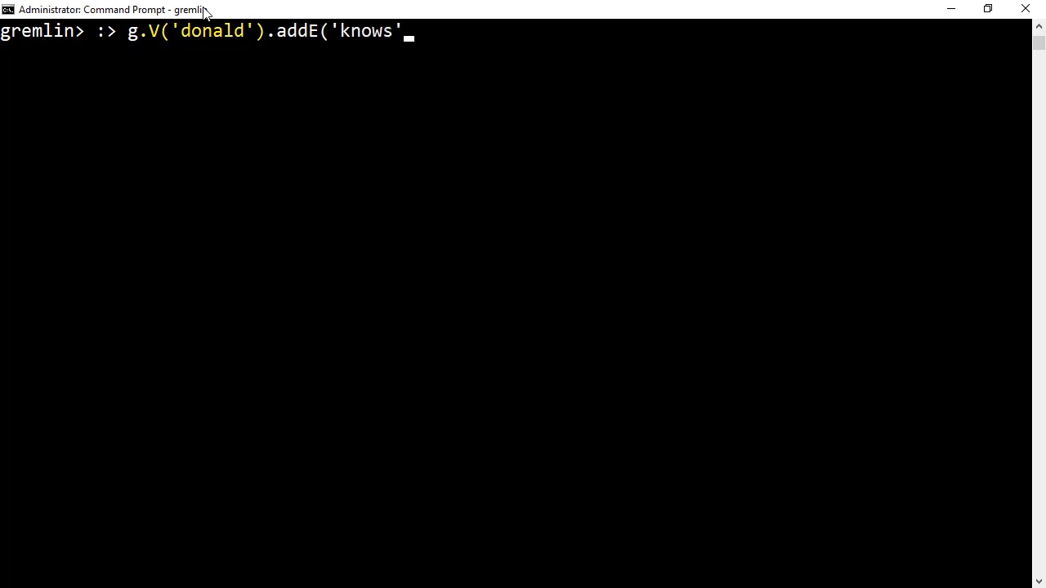
text().)
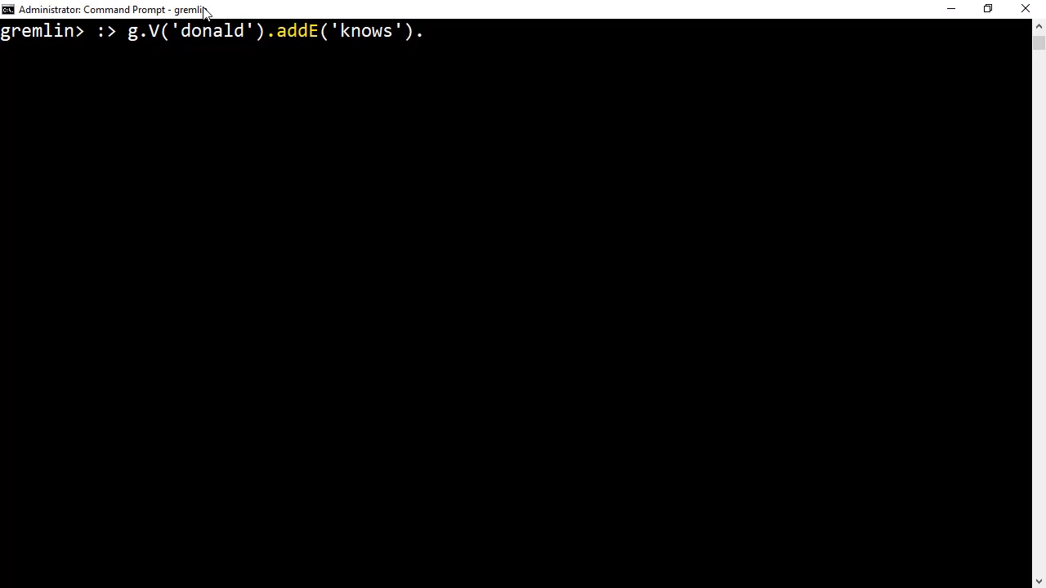
text(to()
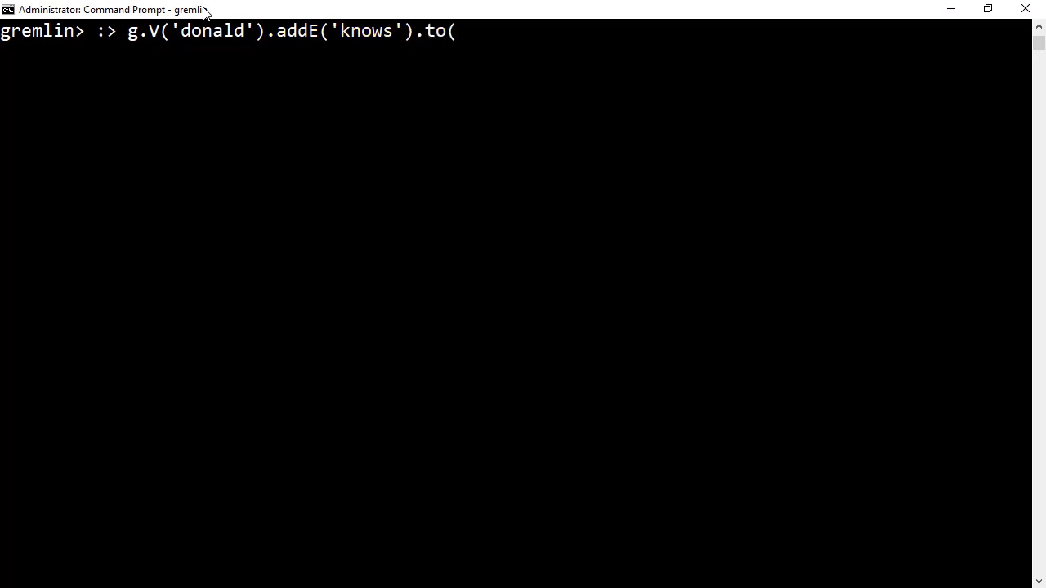
text(g.V()
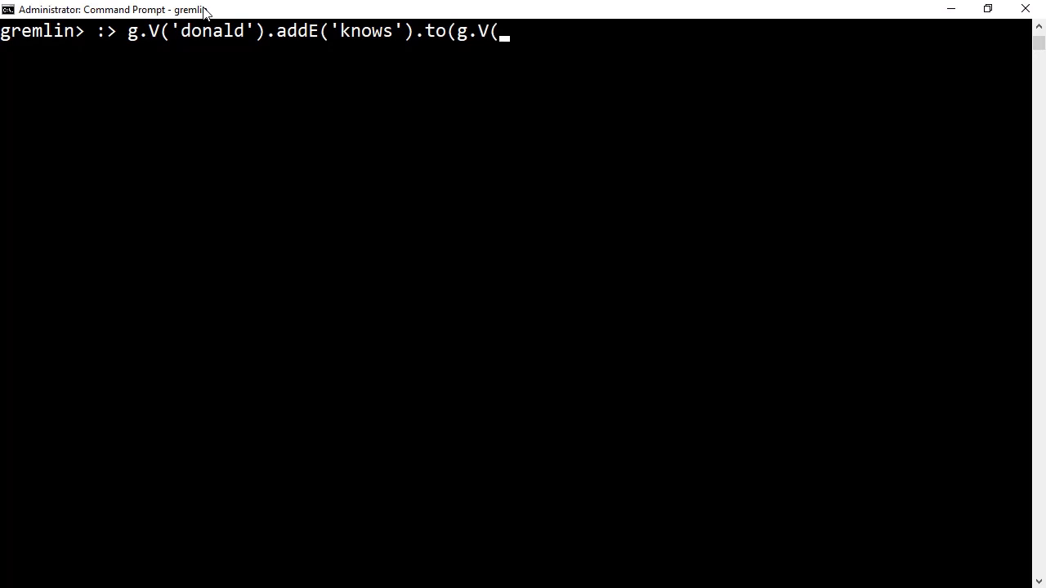
text('rita')
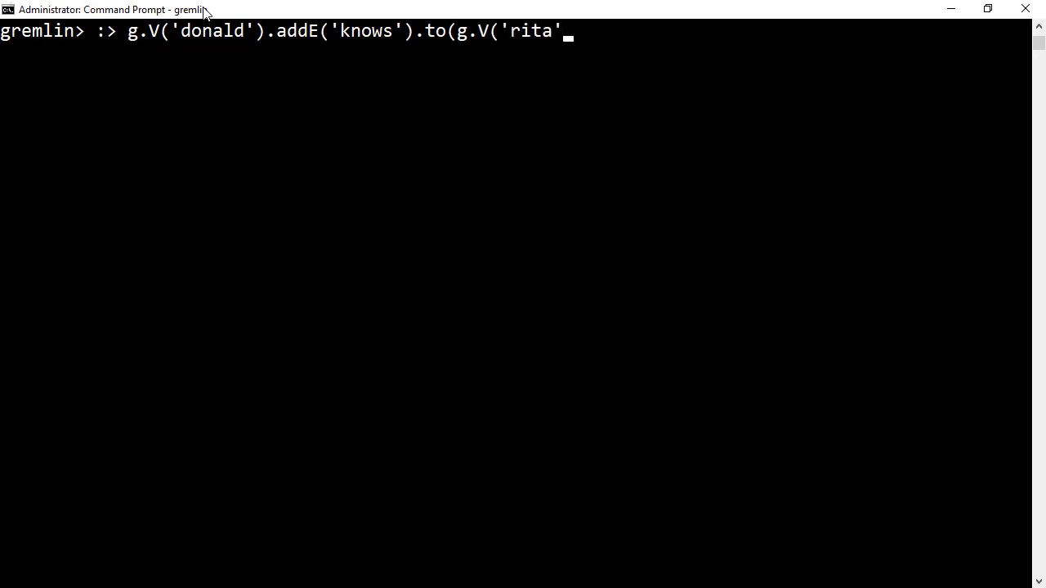
text()))
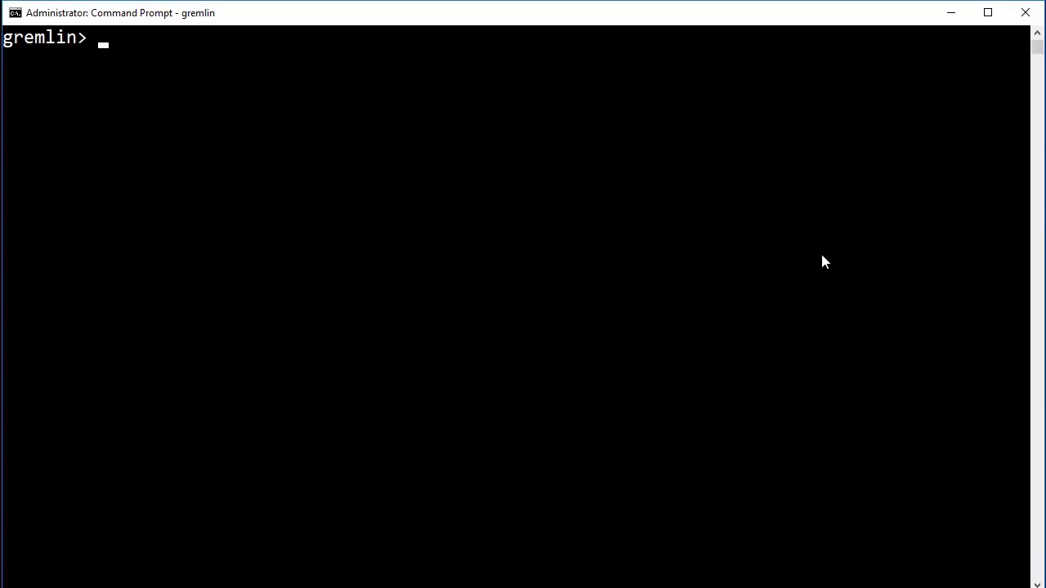
Run g.V().hasLabel('student').has('age',gt(30)).values('firstName'), returning Rita, Jim, Virginia, Alice.
text(:> g.V)
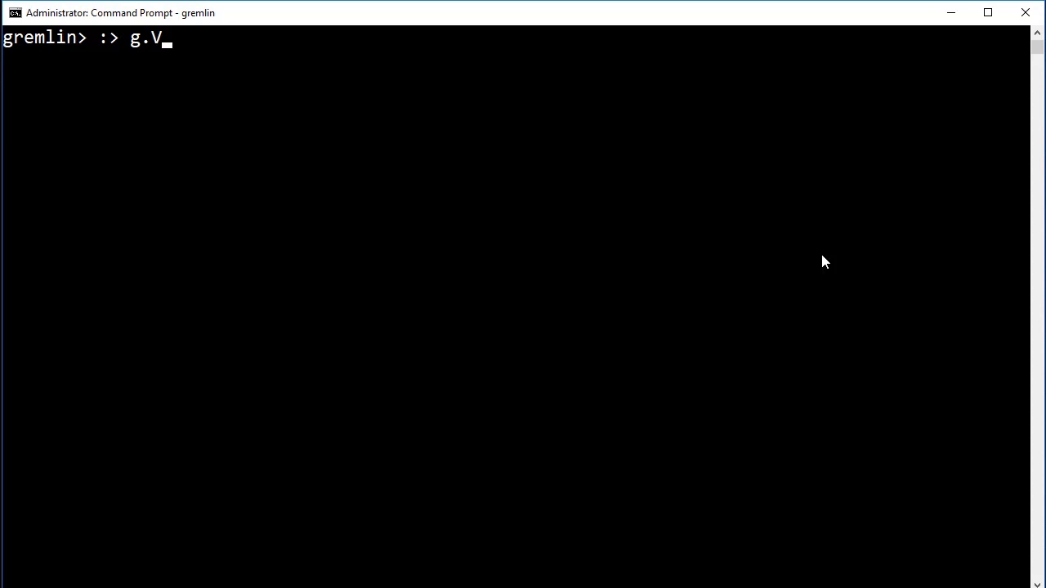
text(().hasLabel)
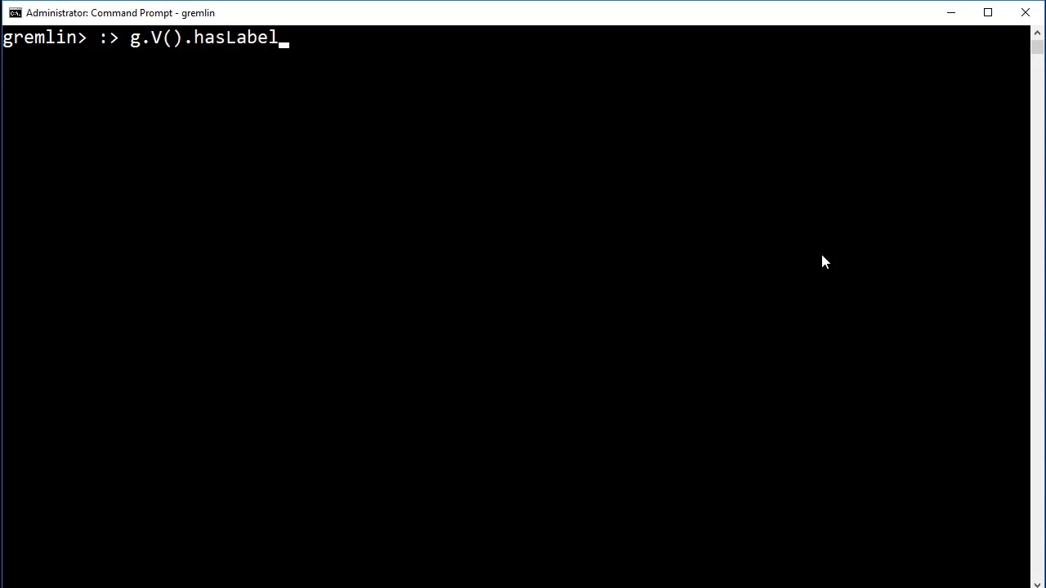
text((;stud)
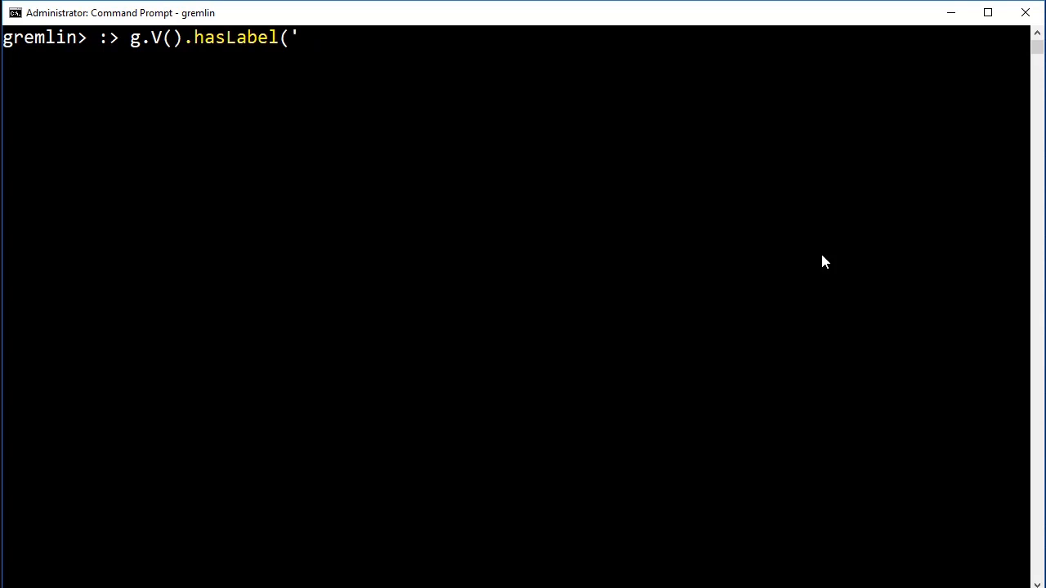
text(student')
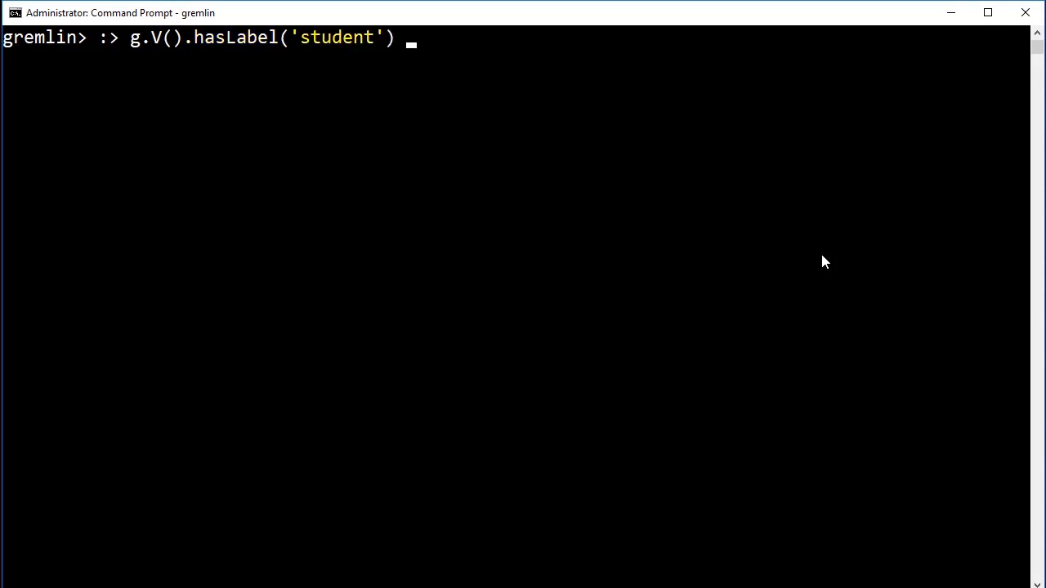
text(.h)
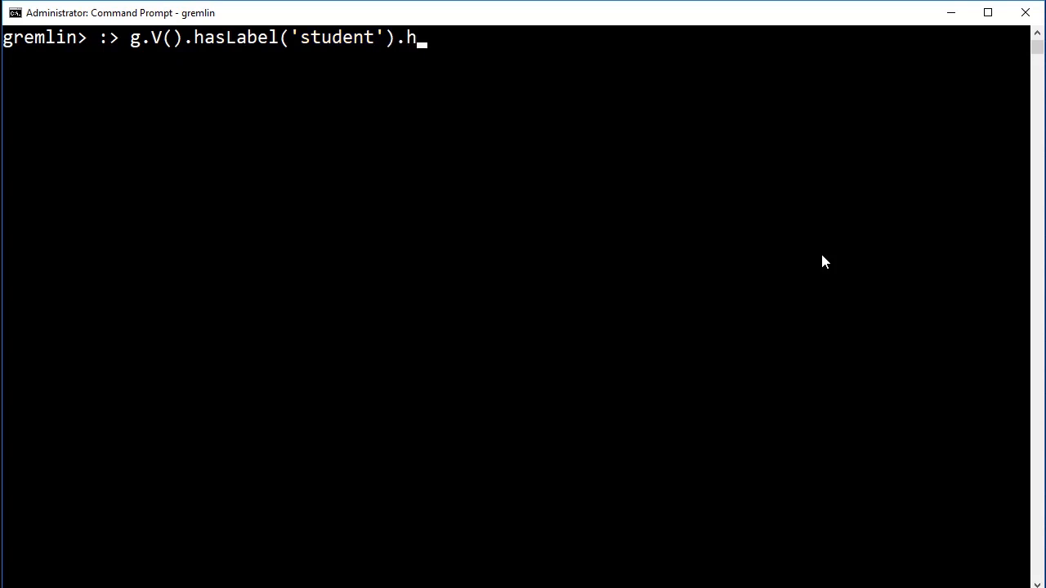
text(as('age)
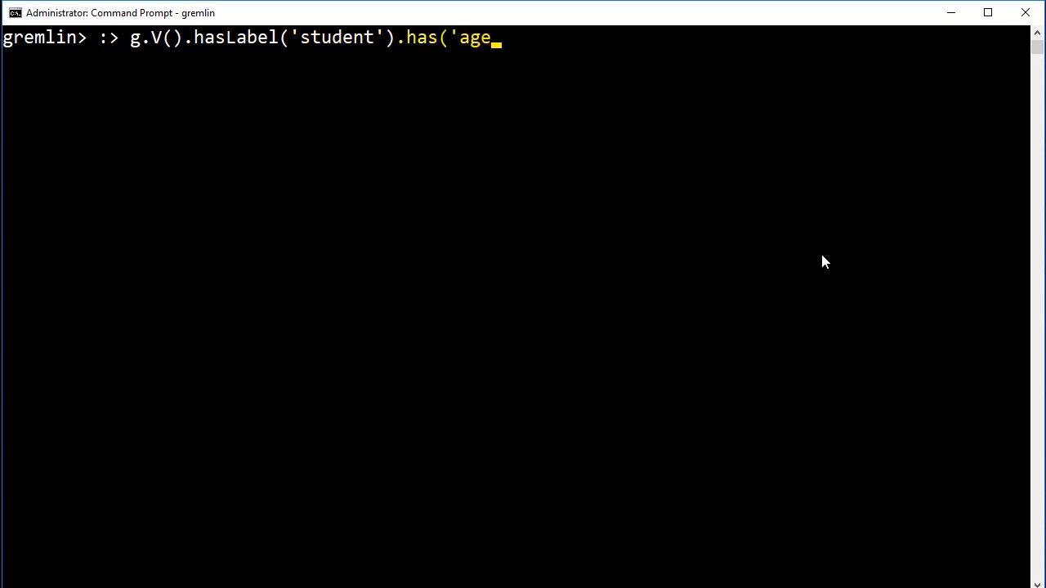
text(',gt()
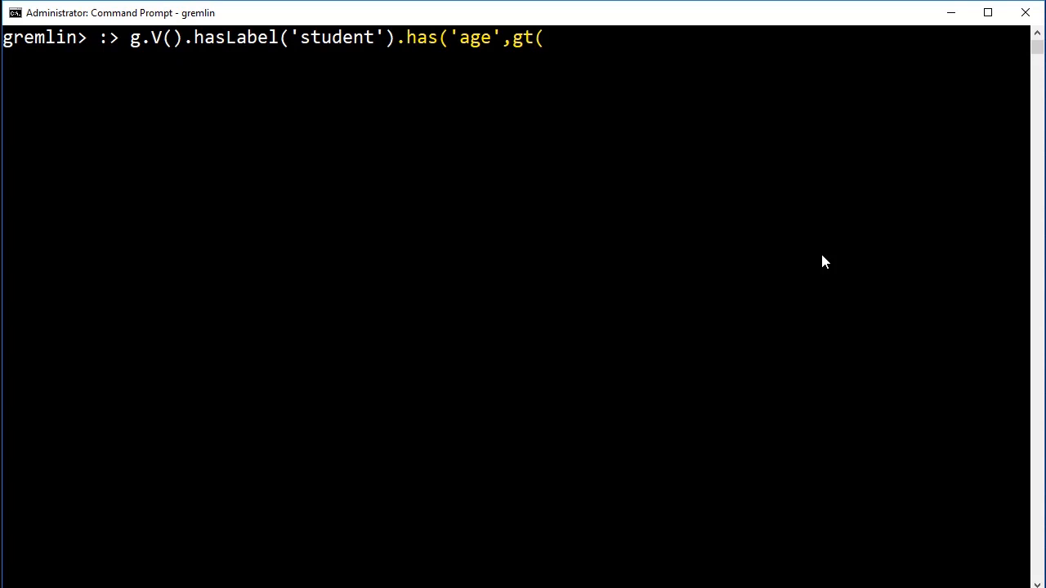
text(30)))
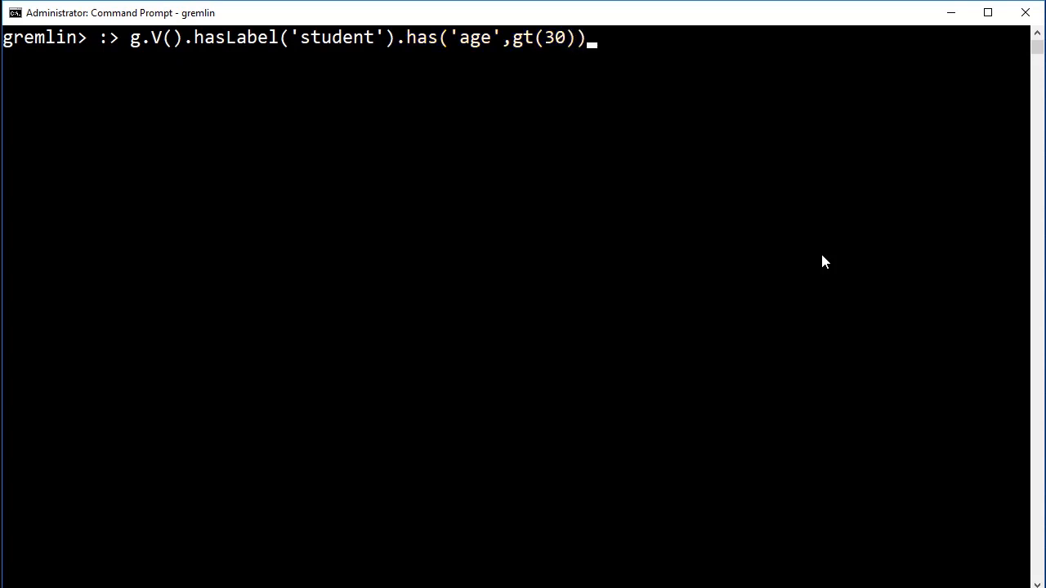
text(.values('f)
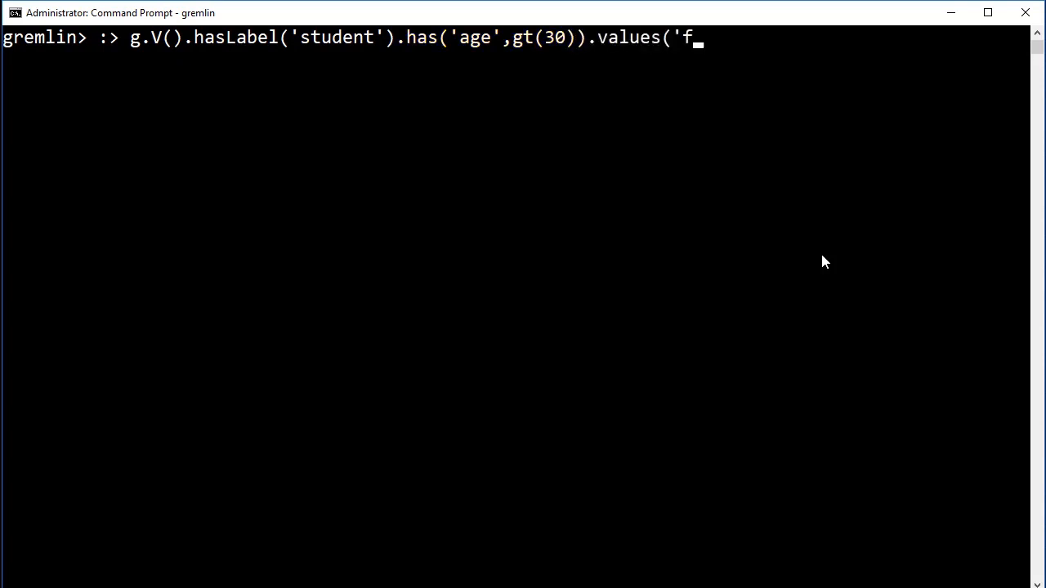
text(irstName'))
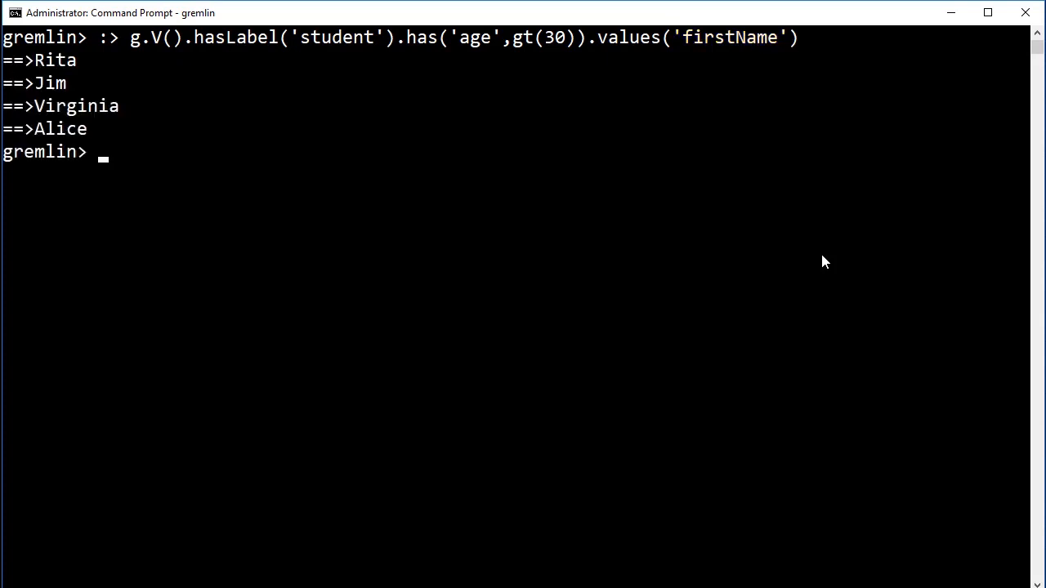
text(g.V().hasLabel('student').has('age',gt(30)).values('firstName'))
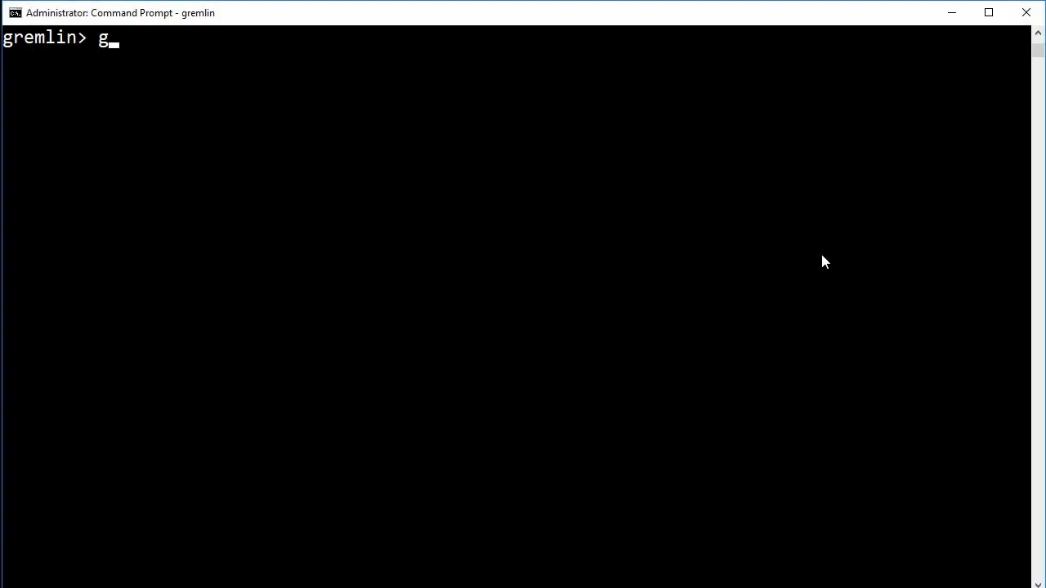
Run g.V('cs').inE().outV().values('firstName') to list names linked into cs.
text(.V(')
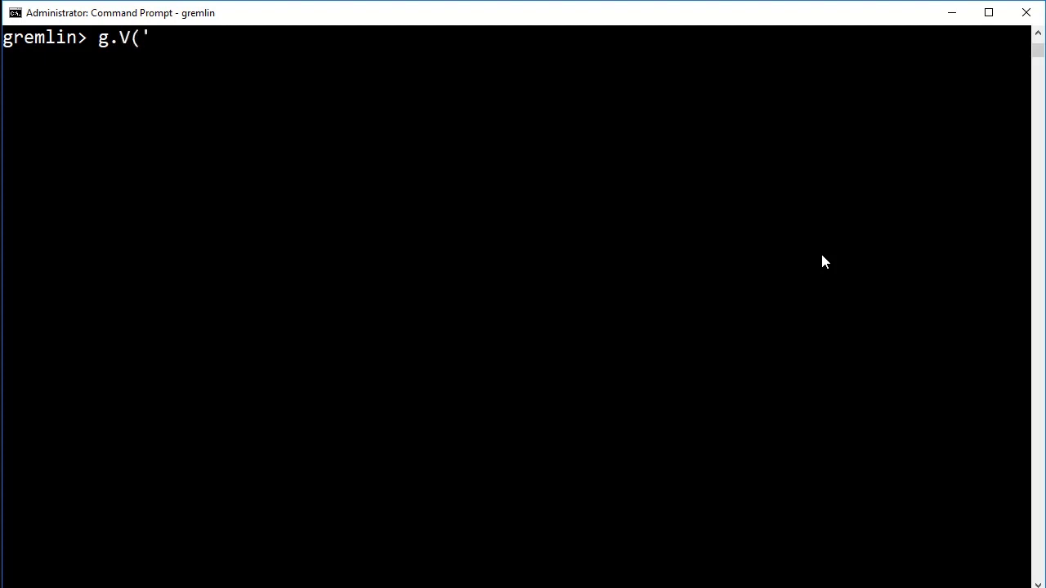
text(cs').i)
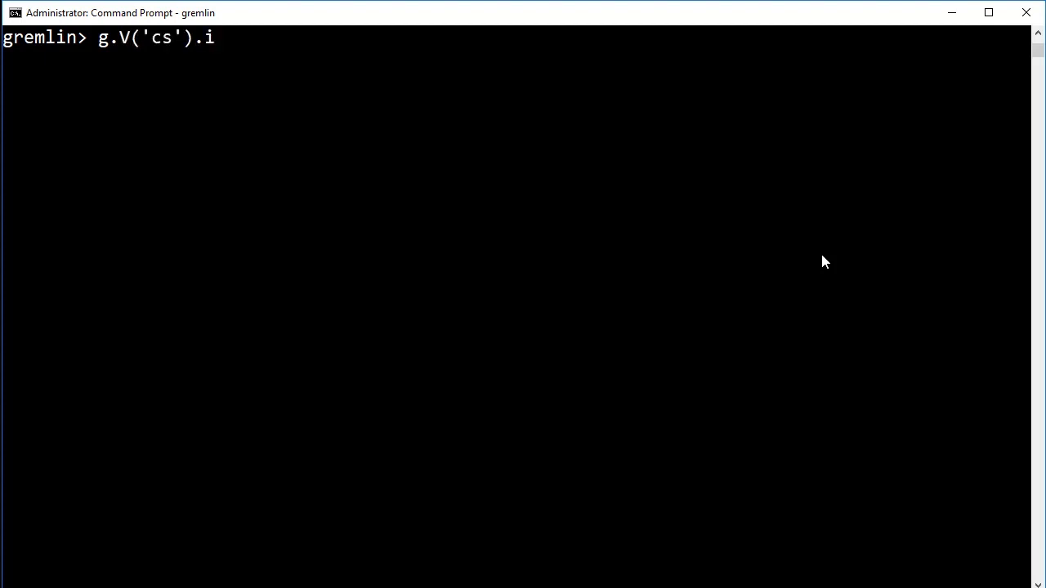
text(nE().outV().values)
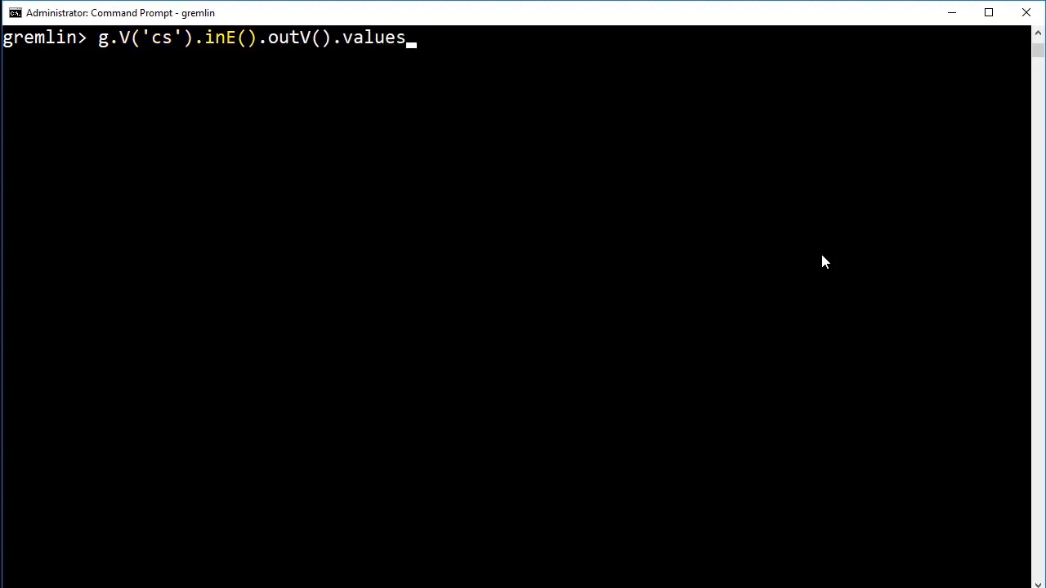
text(('firstName')
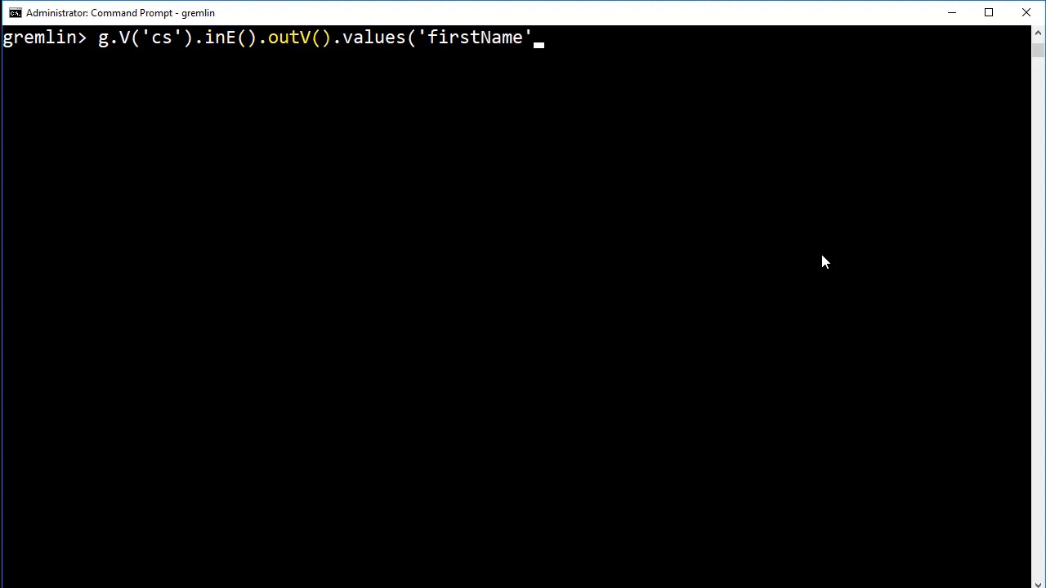
text())
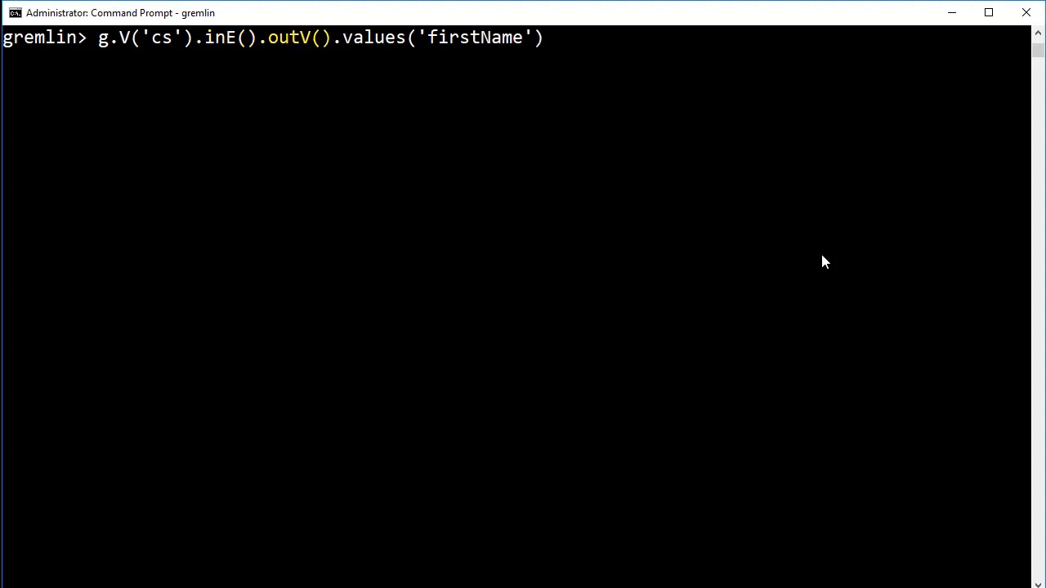
text(:>)
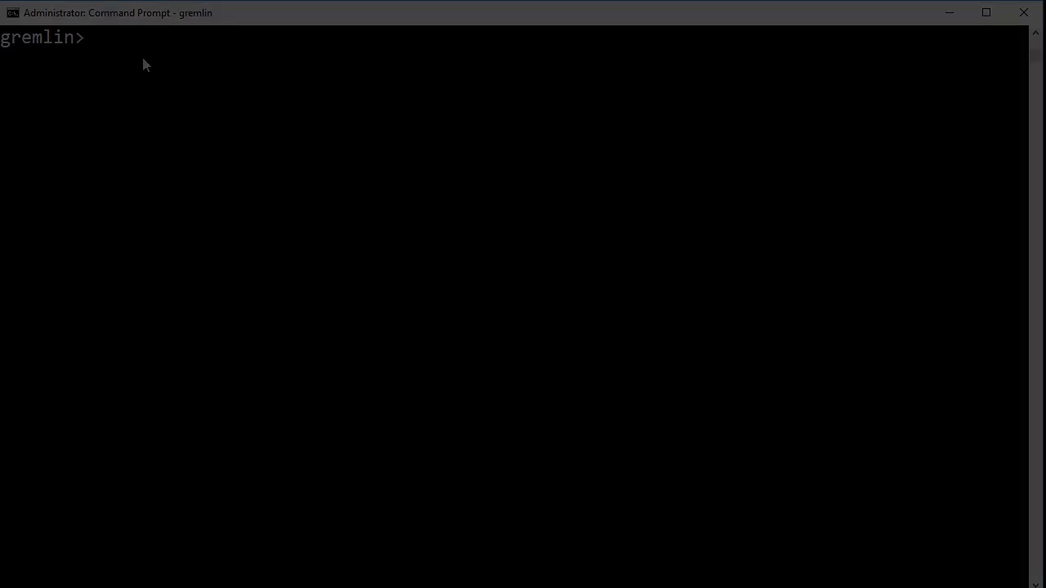
Start the query with g.V().where(out('knows').has('id','donald')).
text(:> g)
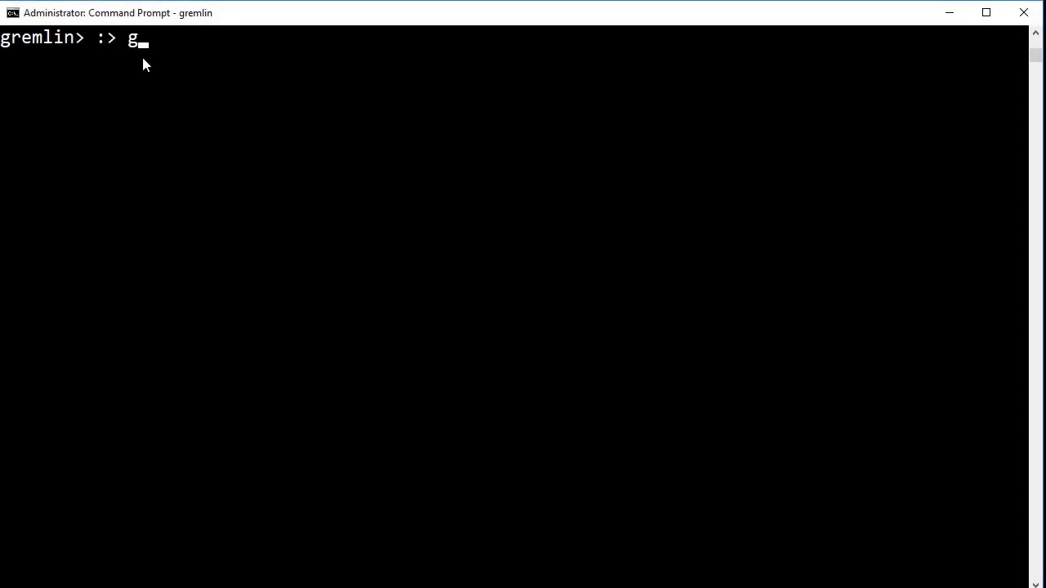
text(.V())
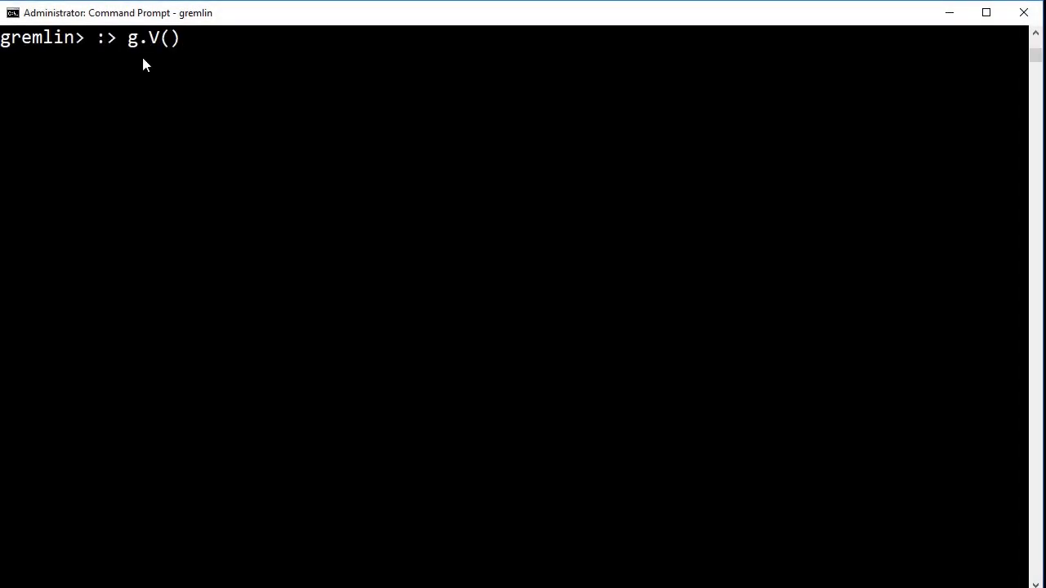
text(.where(out)
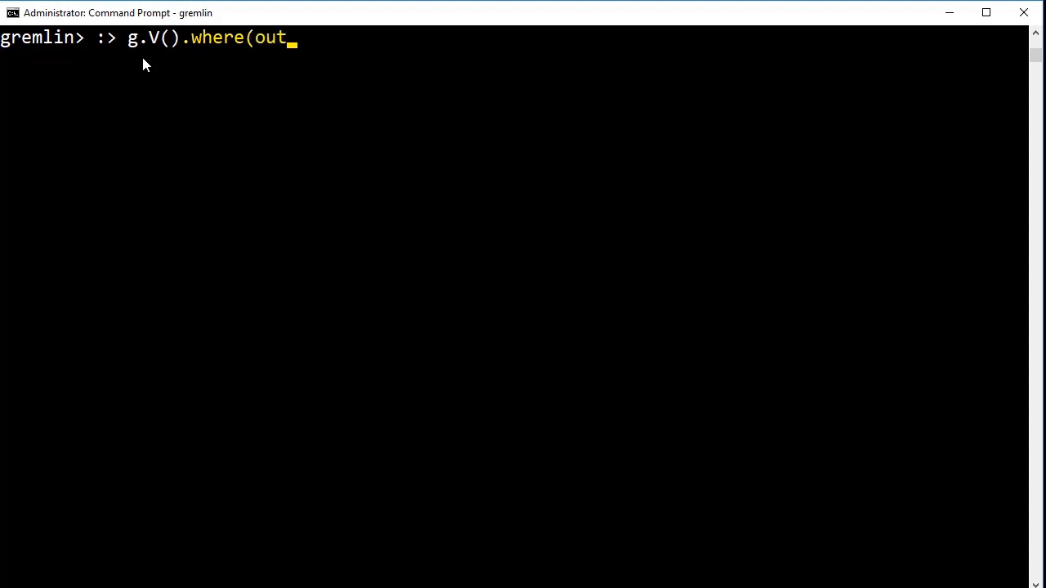
text(()
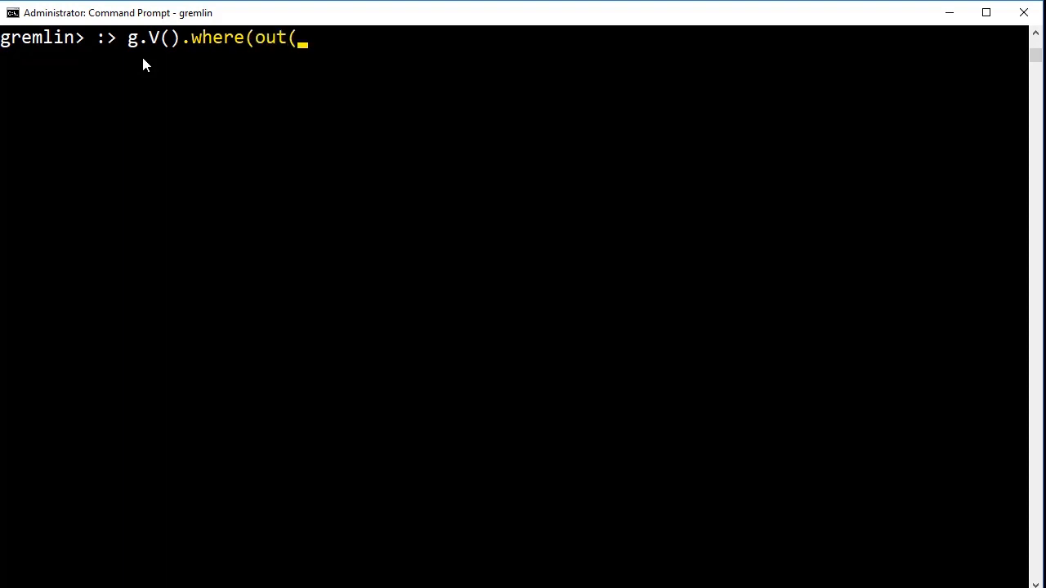
text('knows')
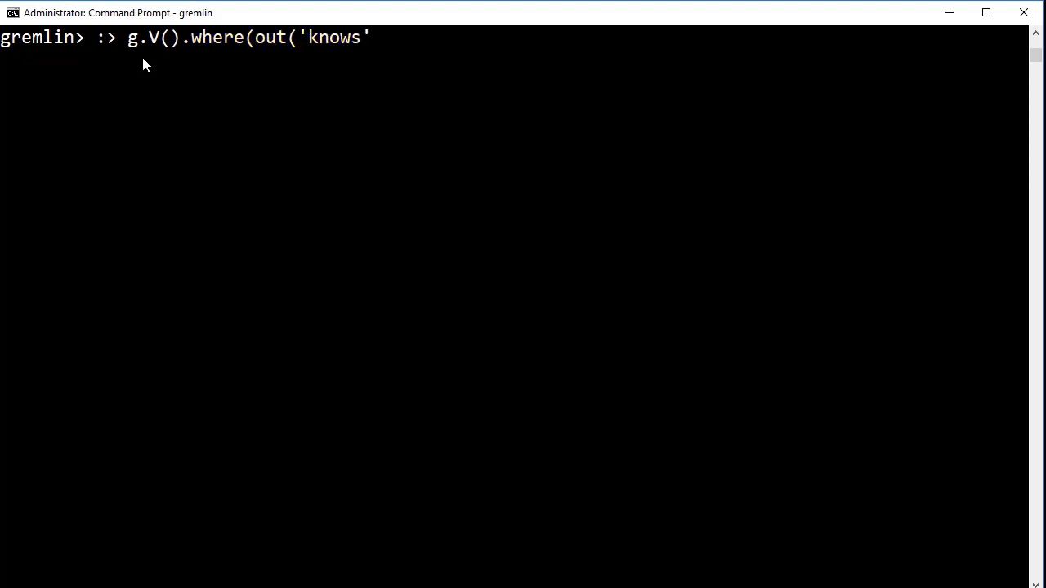
text().has('i)
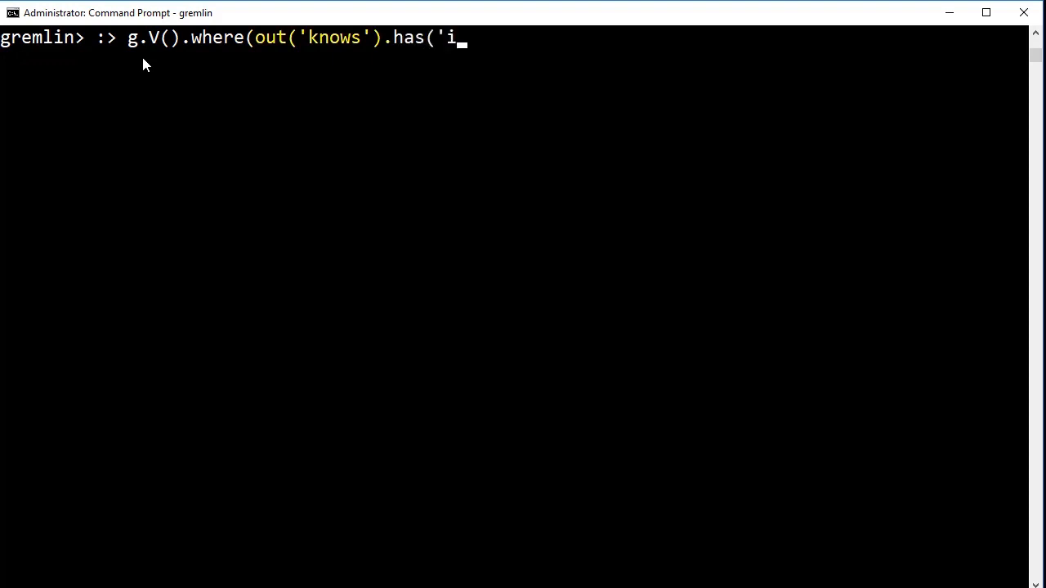
text(d')
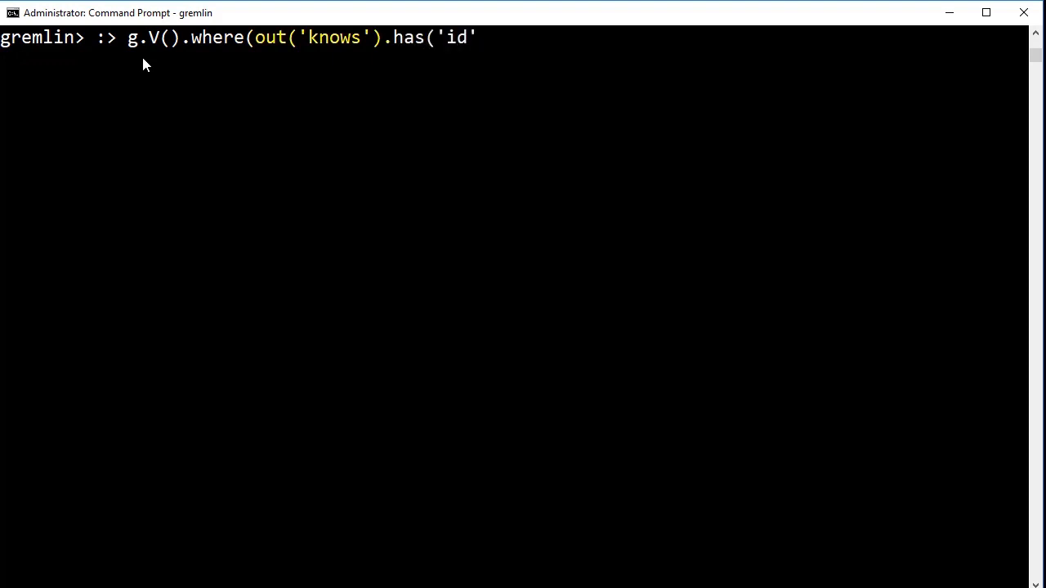
text(,'donald)
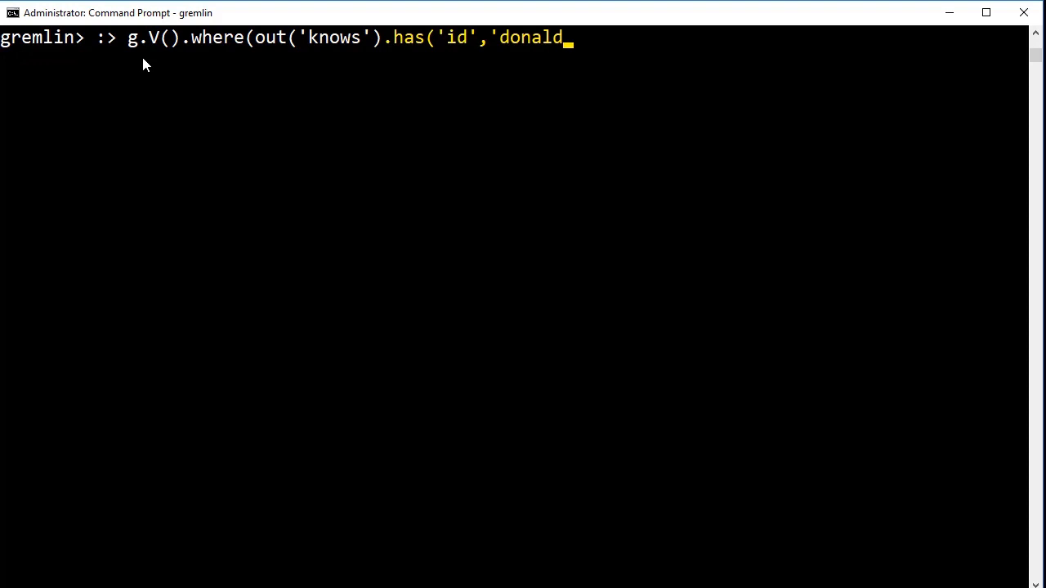
text(')))
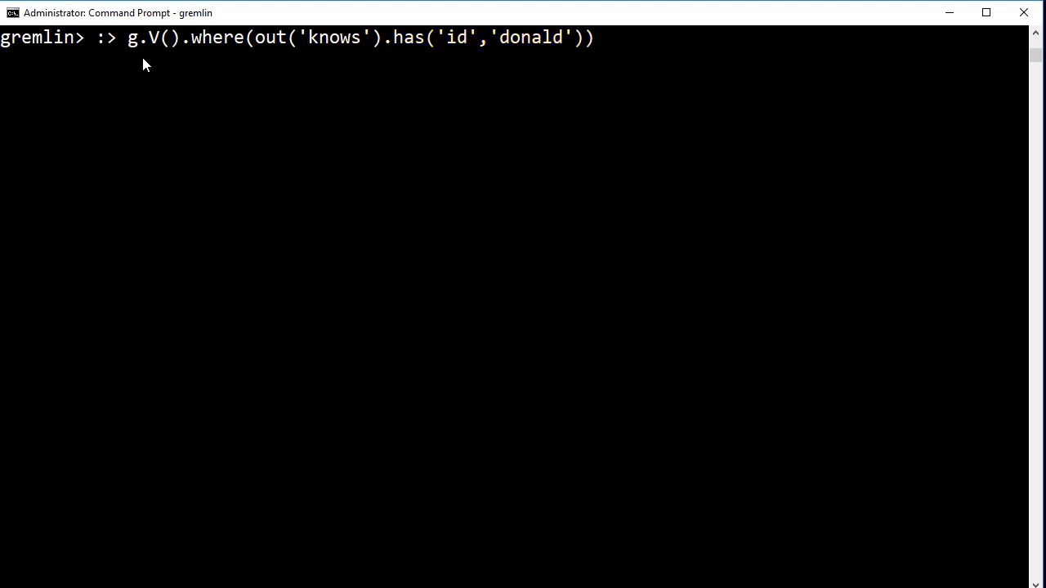
Add where filters for plays 'fb' and attends 'va', ending with values('firstName').
text(.where(o)
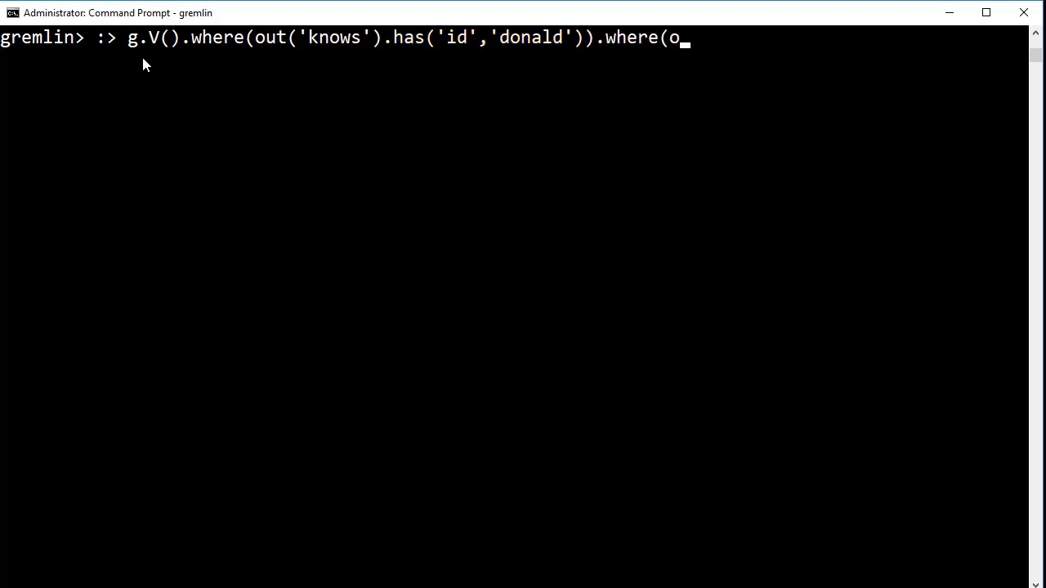
text(ut()
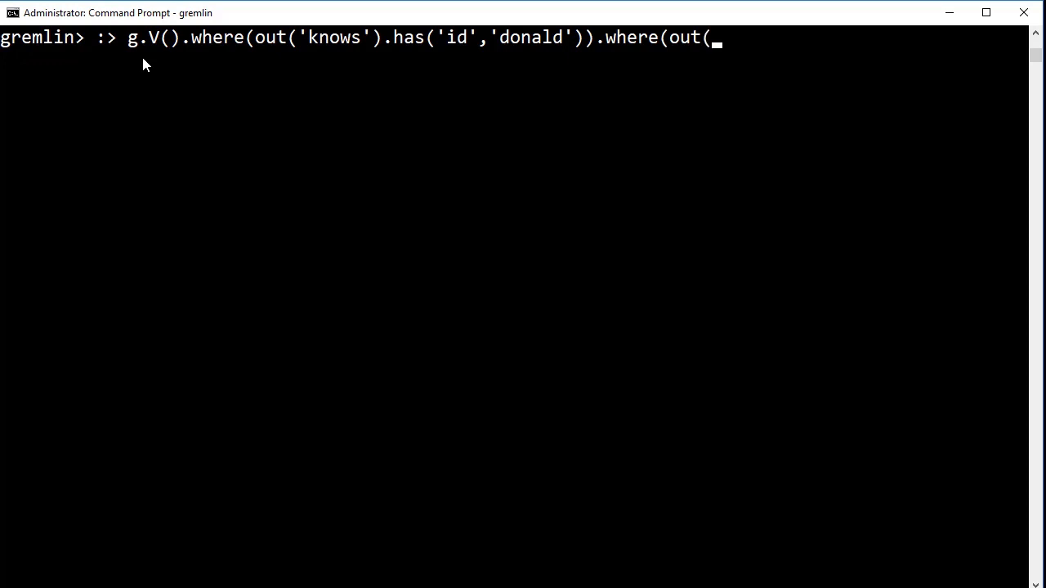
text('plays').has('id','fb'))
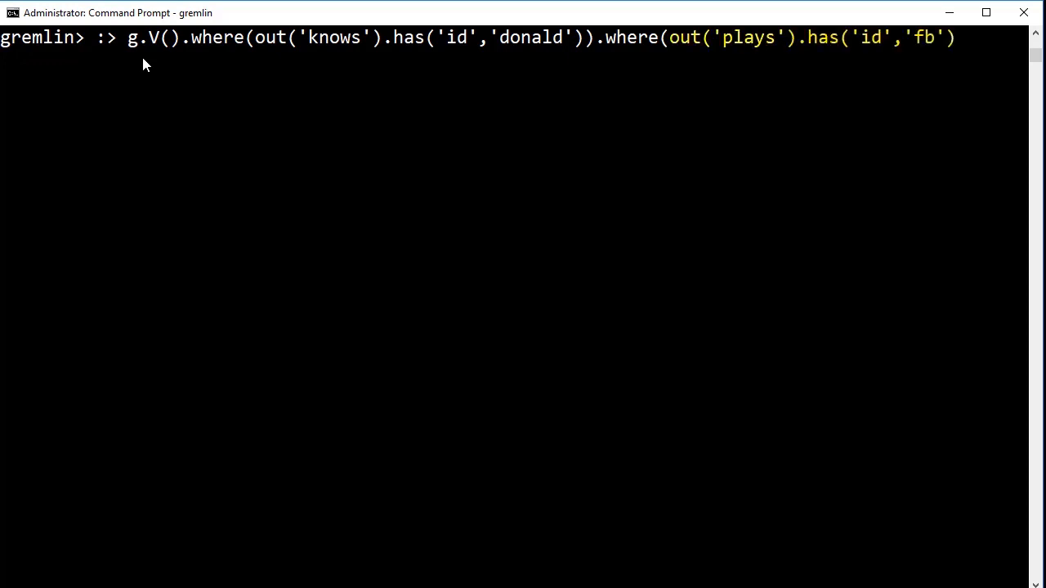
text(.)
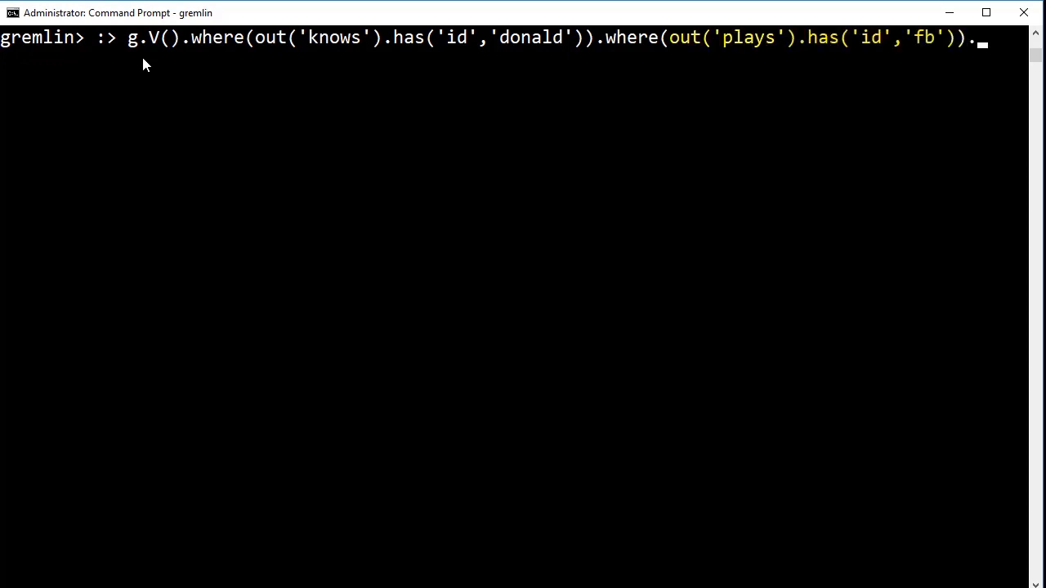
text(where(out)
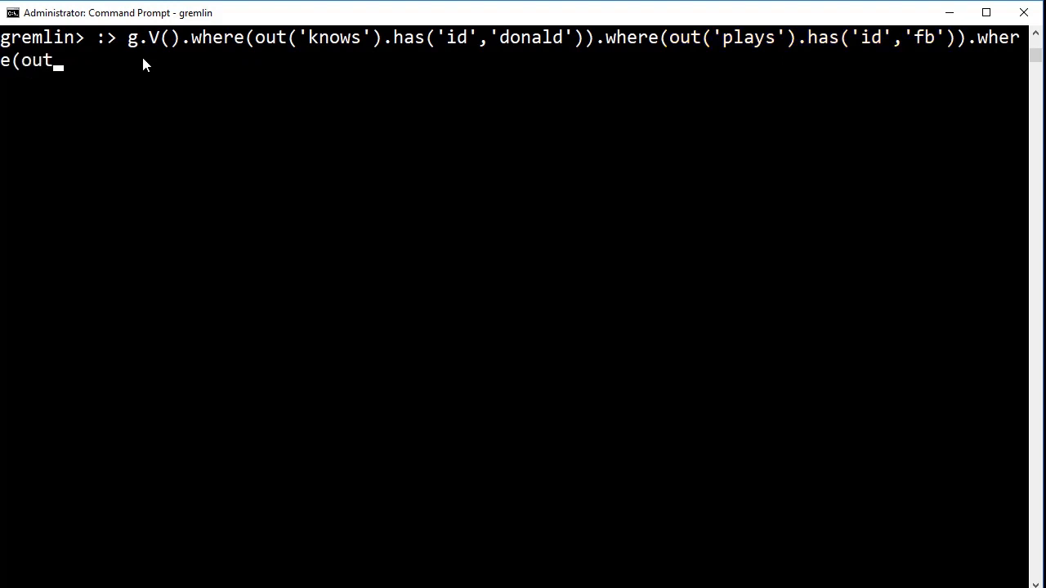
text(('attends').has('id','v)
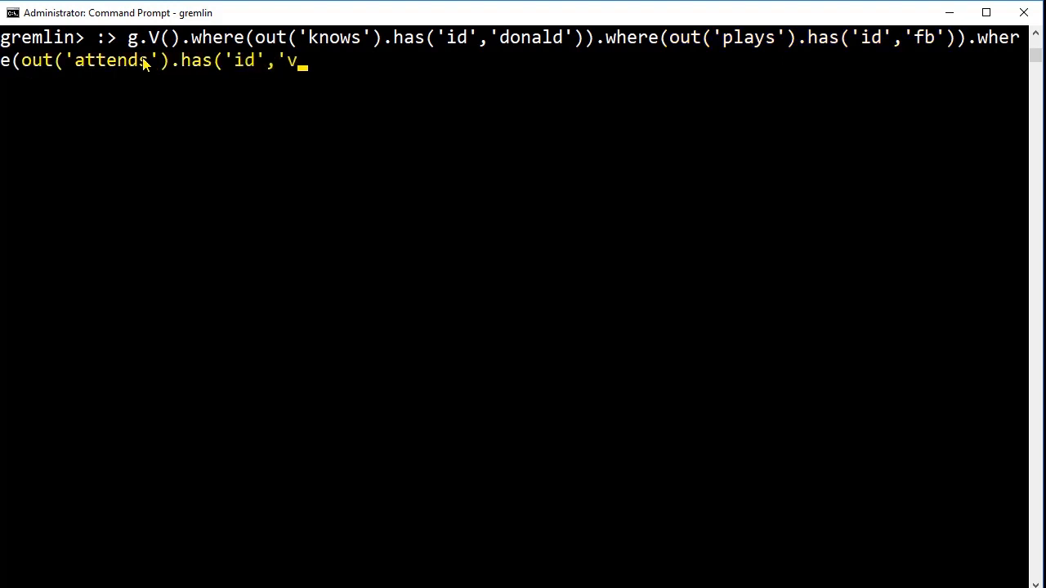
text(a')))
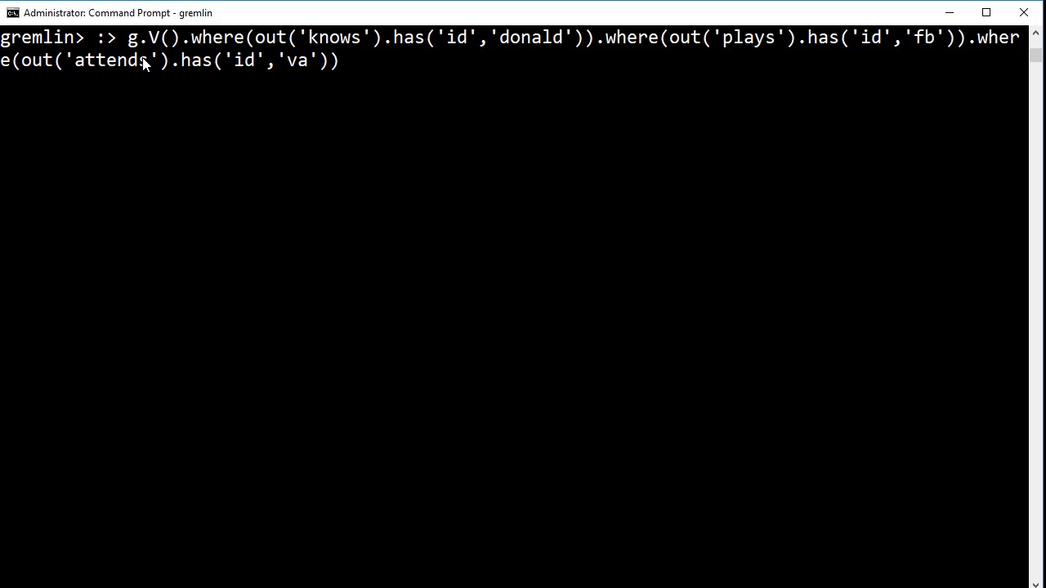
text(.values('f)
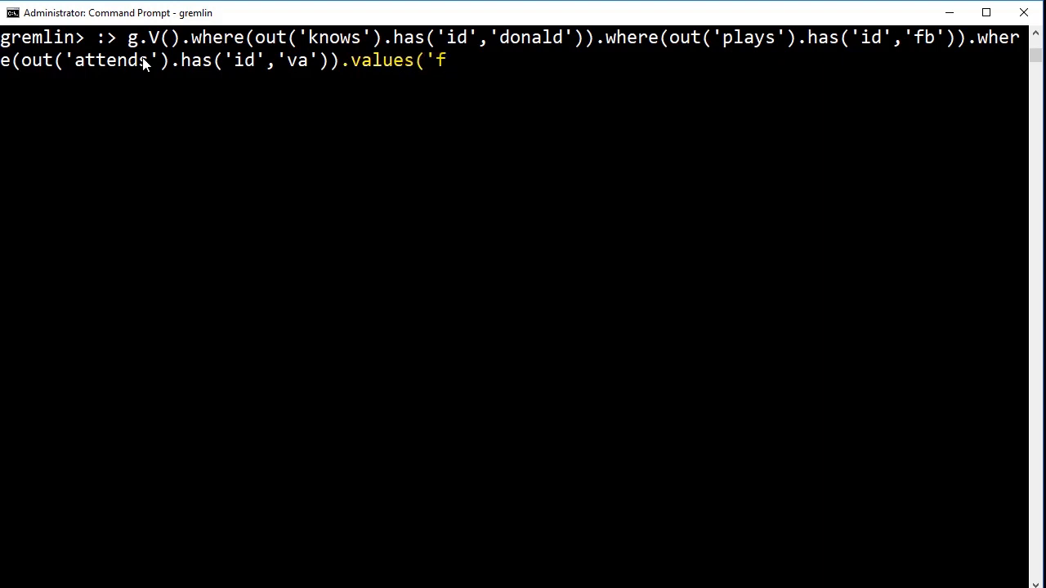
text(irstName'))
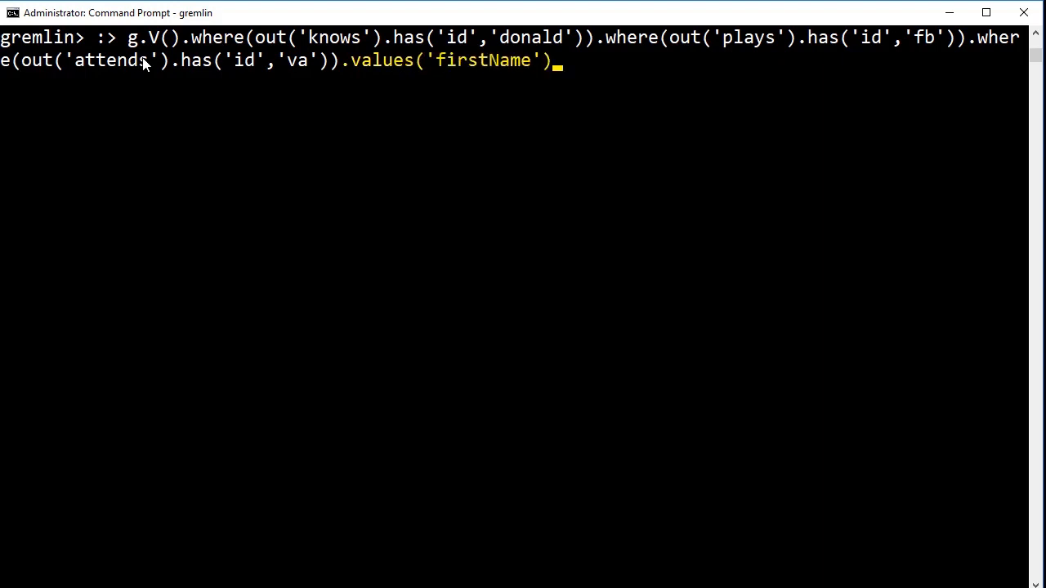